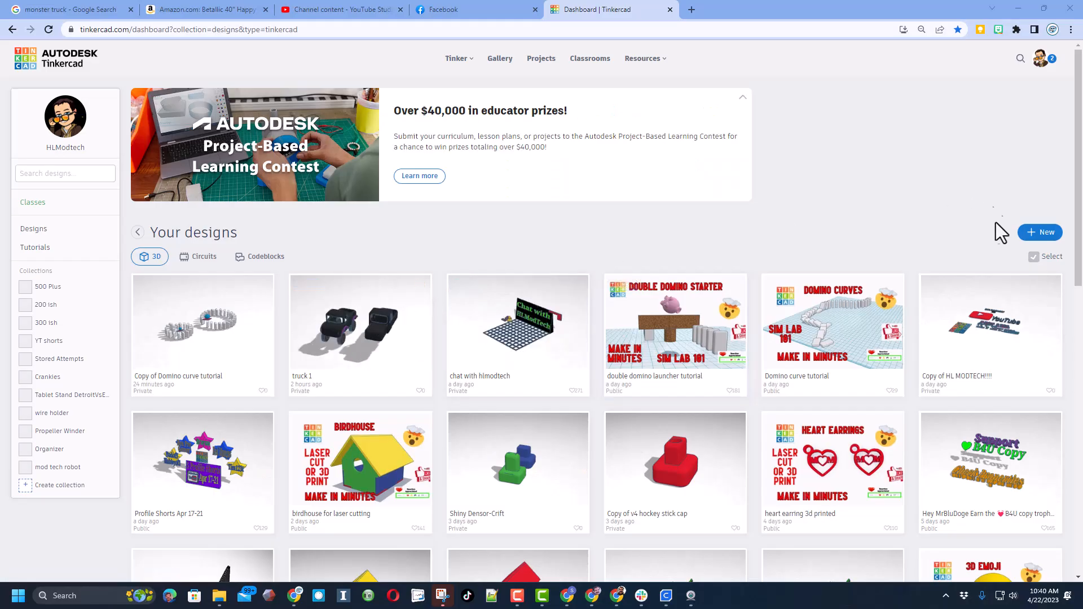
# Create a blank 3D design and begin renaming it 'spiral do...'.
pyautogui.click(1038, 232)
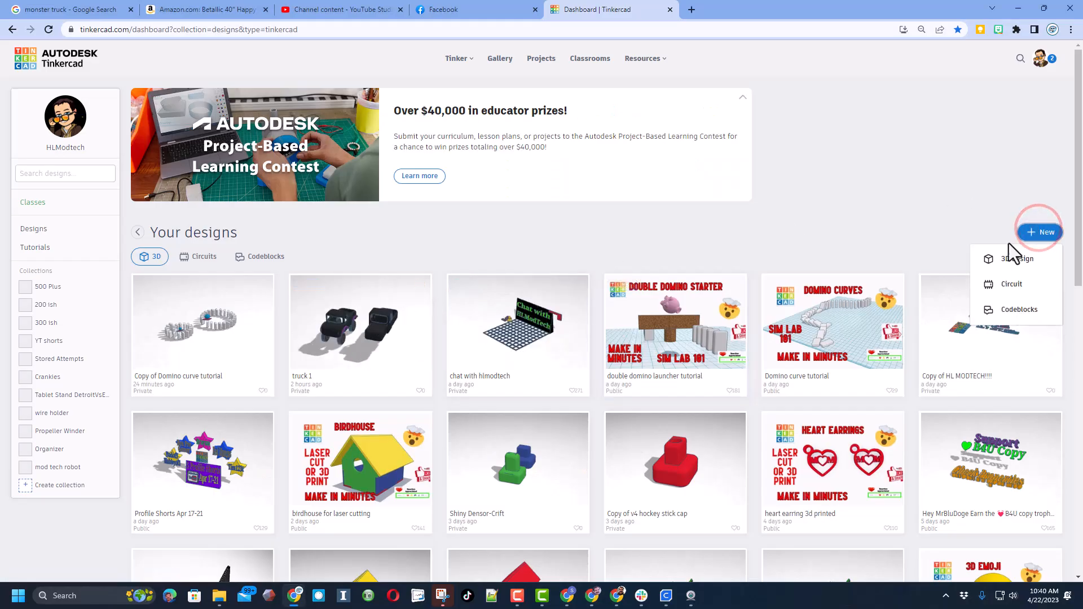
pyautogui.click(1017, 259)
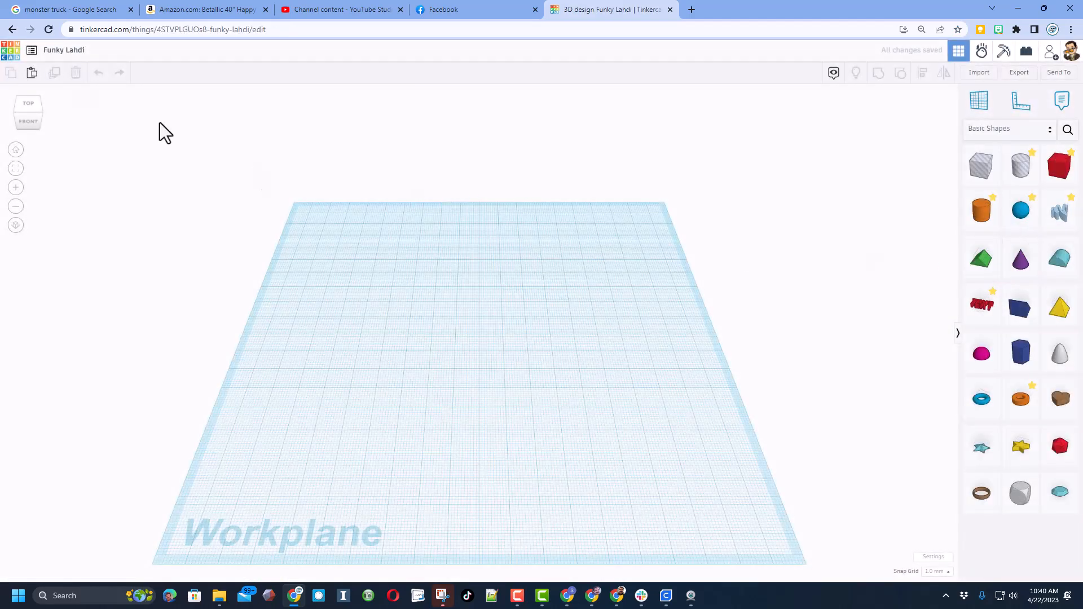
pyautogui.write('spiral do')
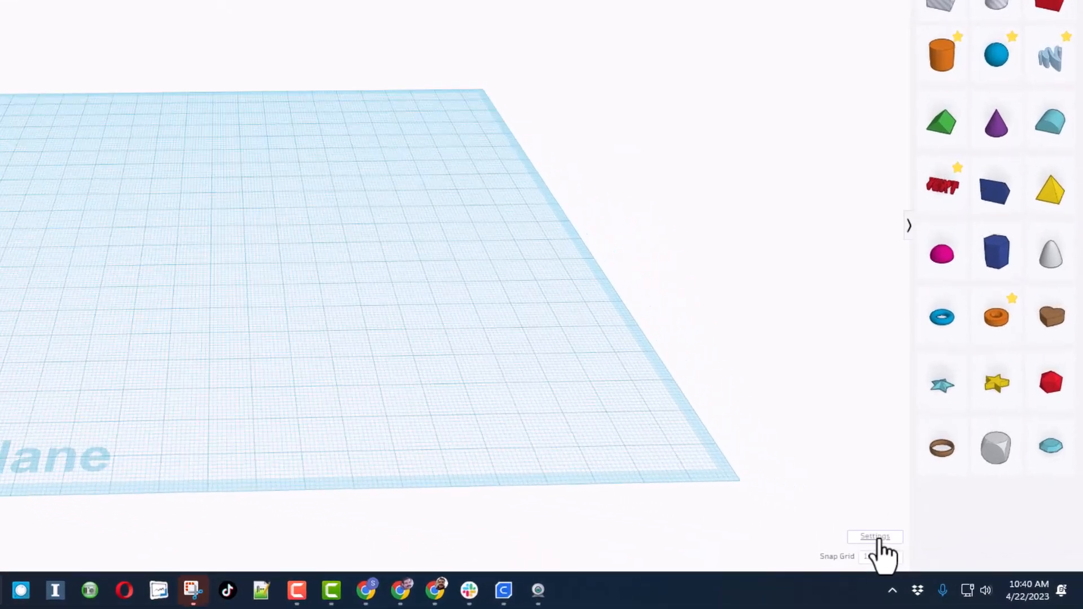
# Set the workplane width to 1000.00 mm in Workspace settings.
pyautogui.click(874, 537)
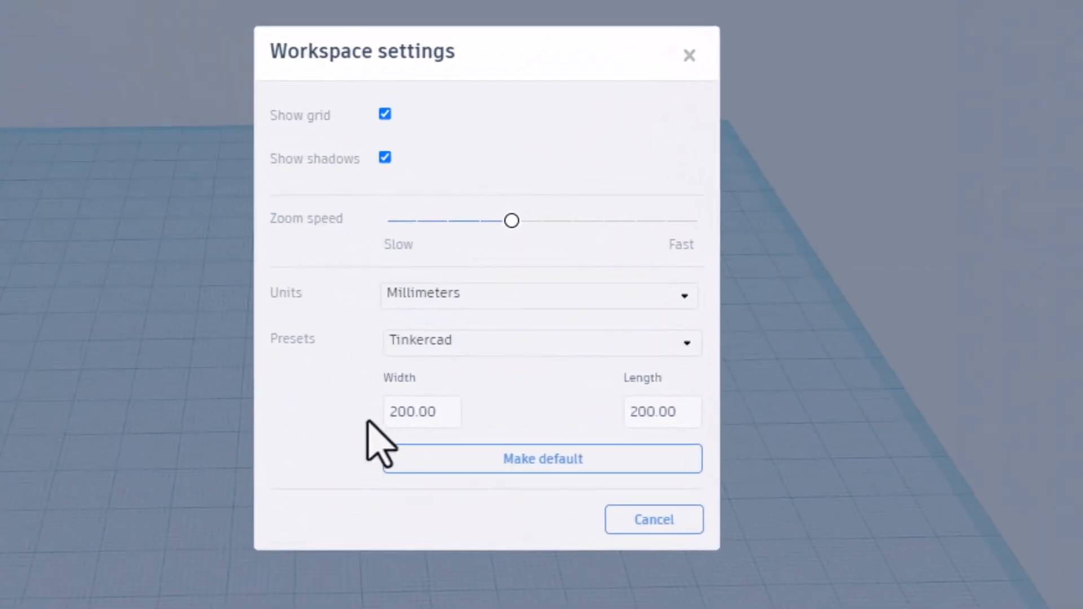
pyautogui.click(421, 412)
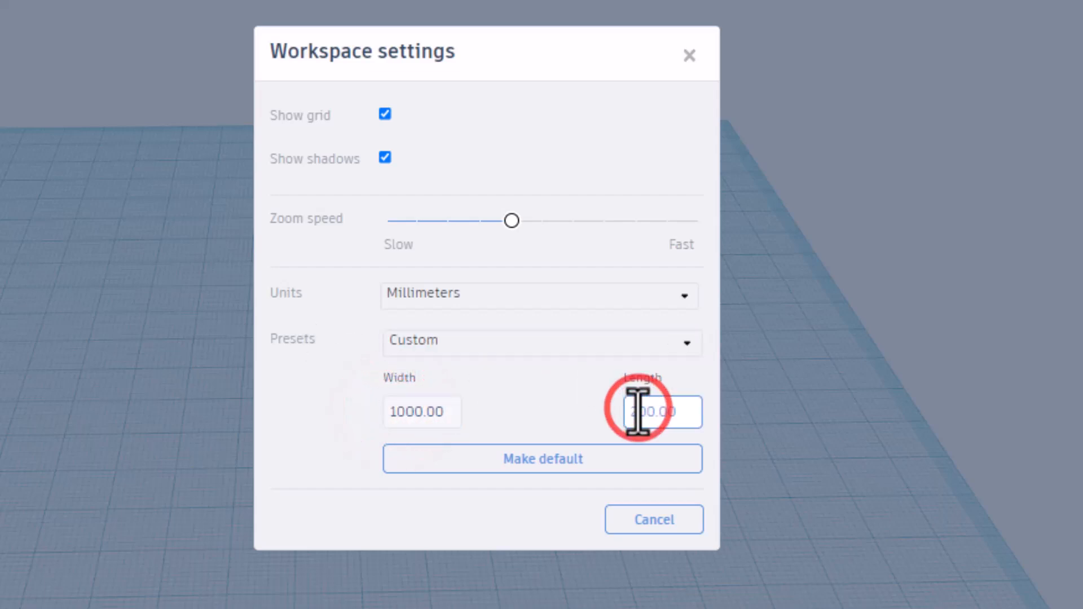
pyautogui.write('1000.00')
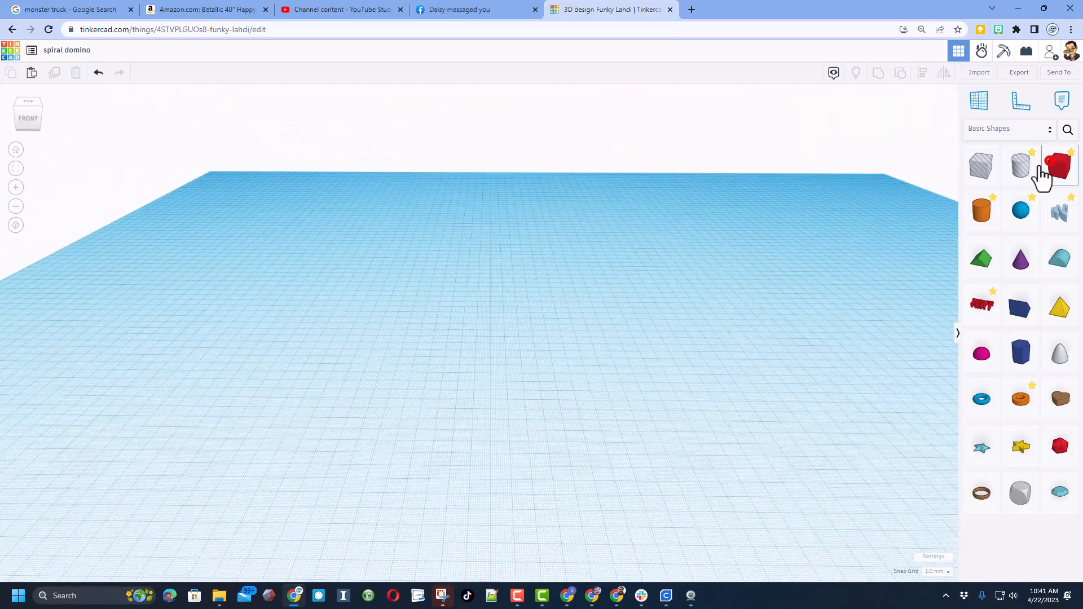
# Place a box, round its edges with radius 2 and color it white.
pyautogui.click(1059, 165)
pyautogui.write('28')
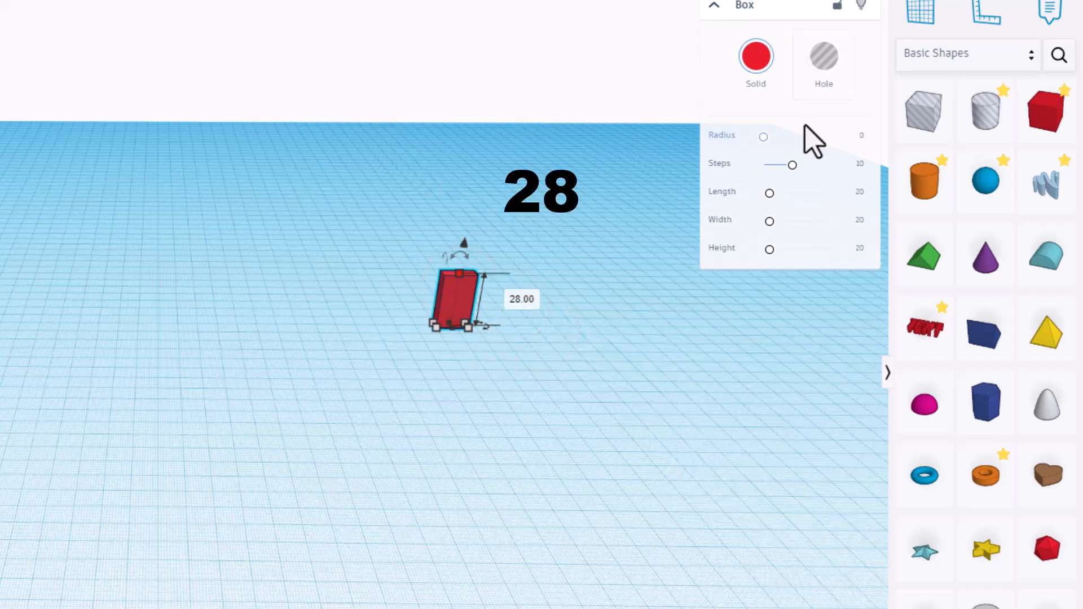
pyautogui.click(859, 136)
pyautogui.write('2')
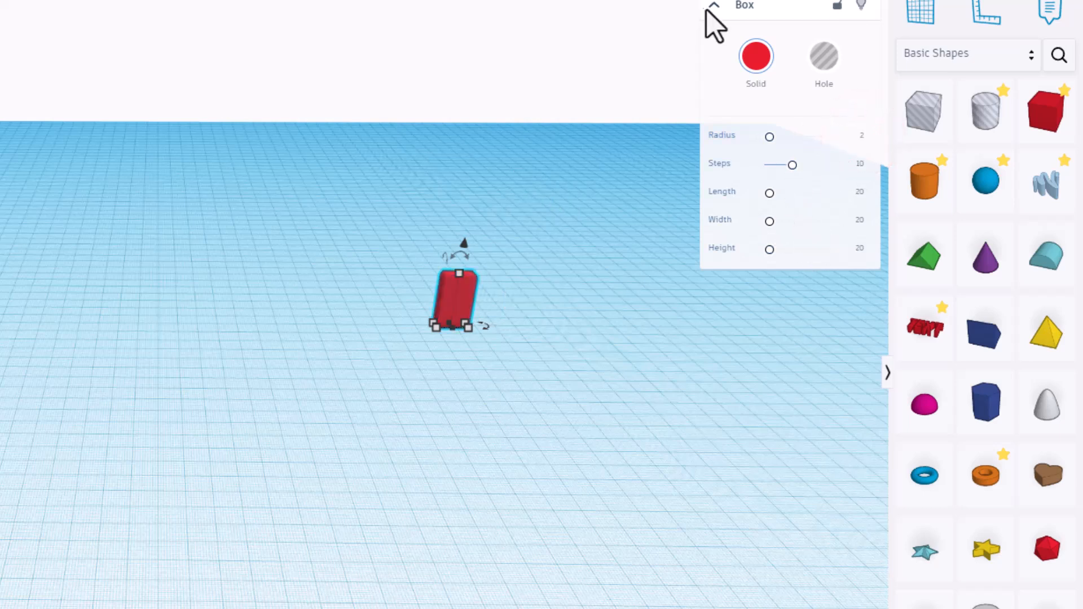
pyautogui.click(756, 55)
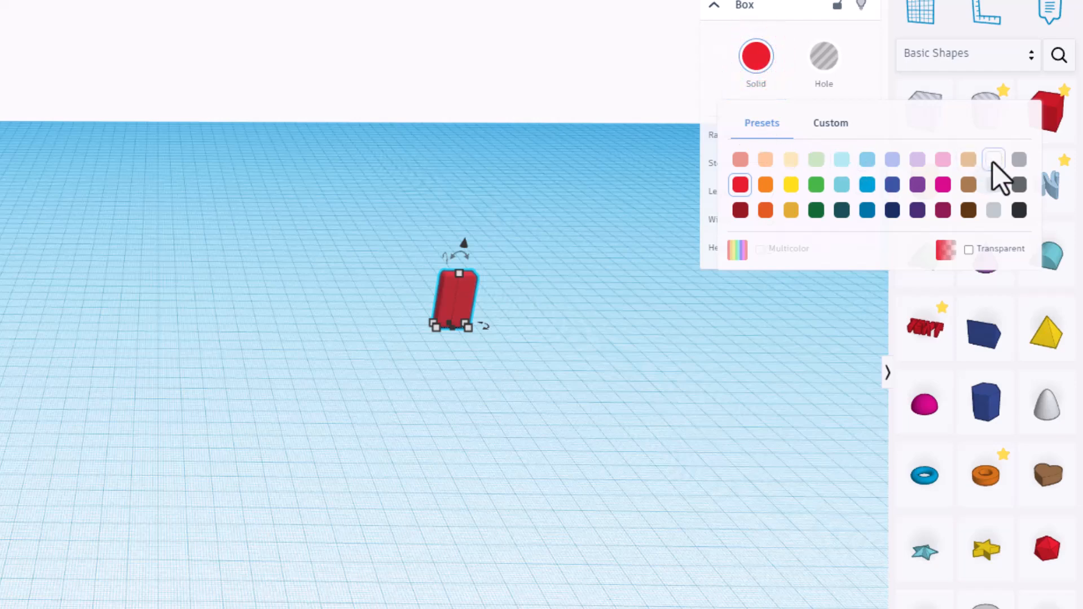
pyautogui.click(993, 159)
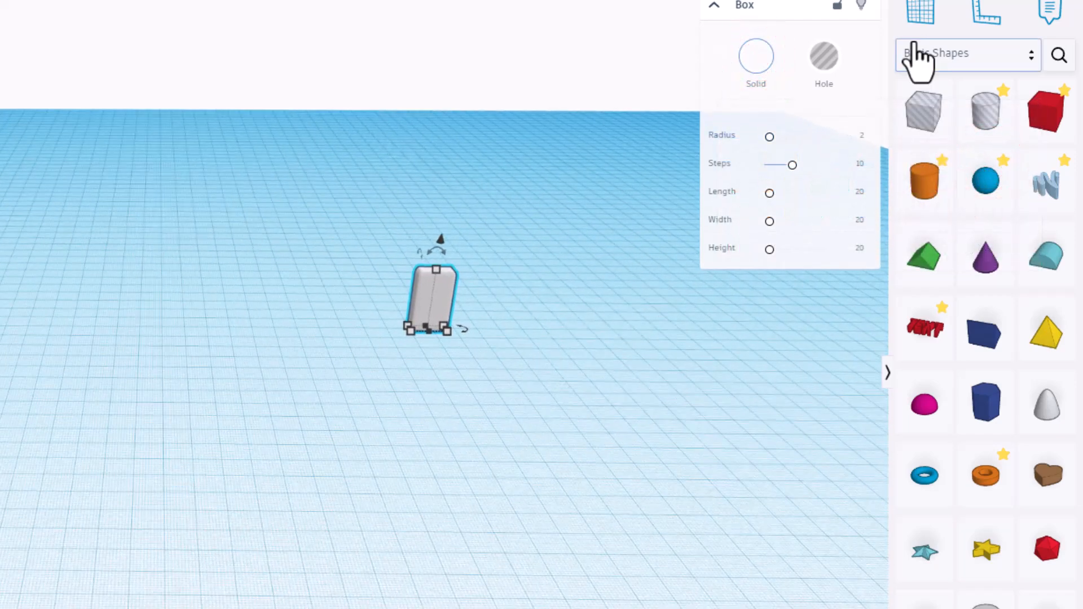
# Switch the shape library to Your Creations.
pyautogui.click(966, 54)
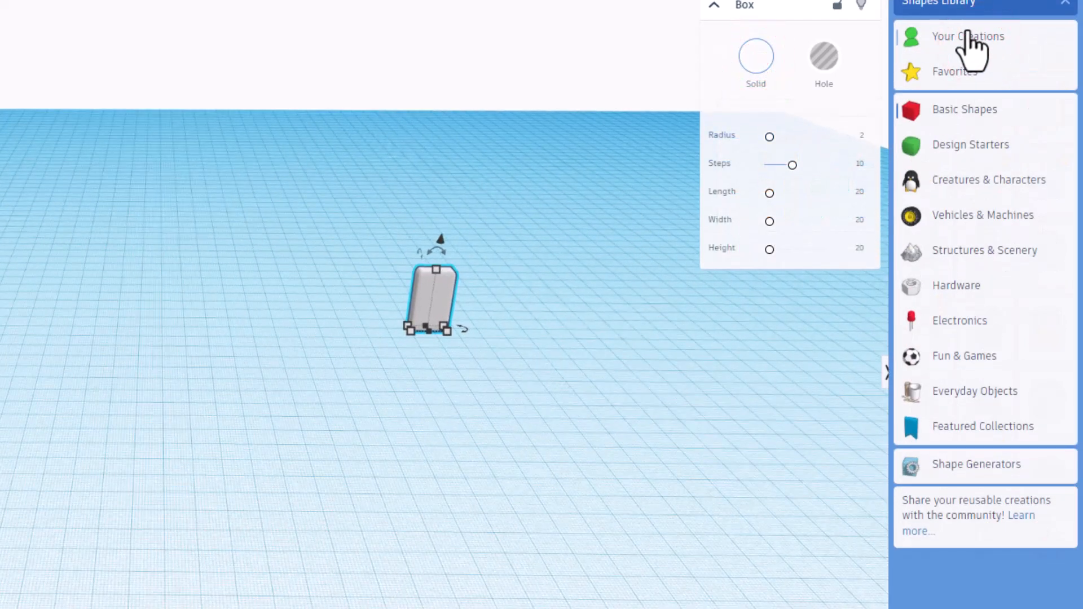
pyautogui.click(968, 36)
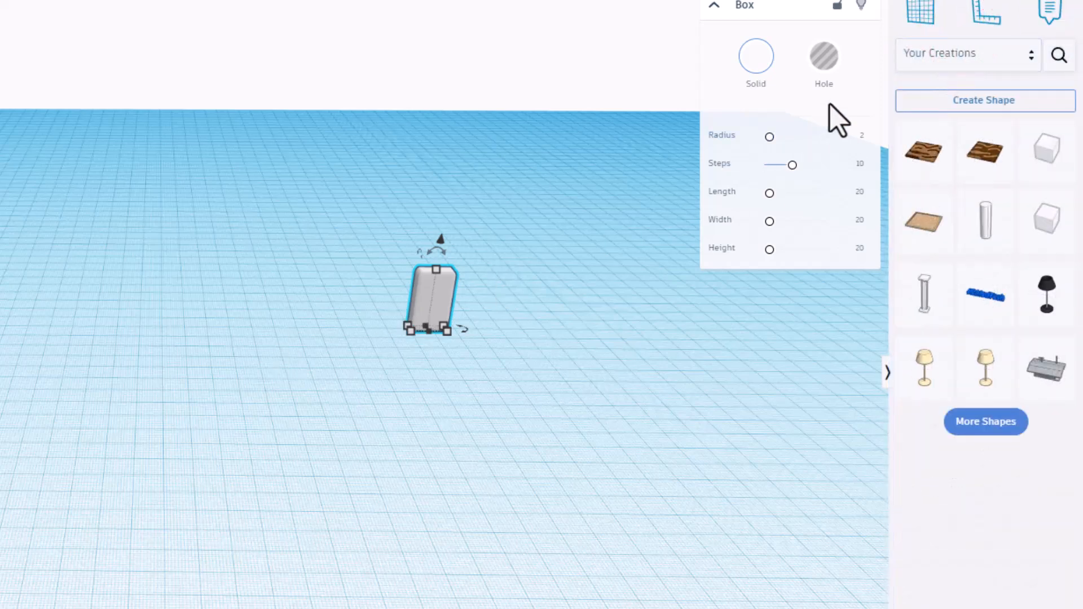
# Save the white box as a custom shape named Domino with tag domino.
pyautogui.click(983, 101)
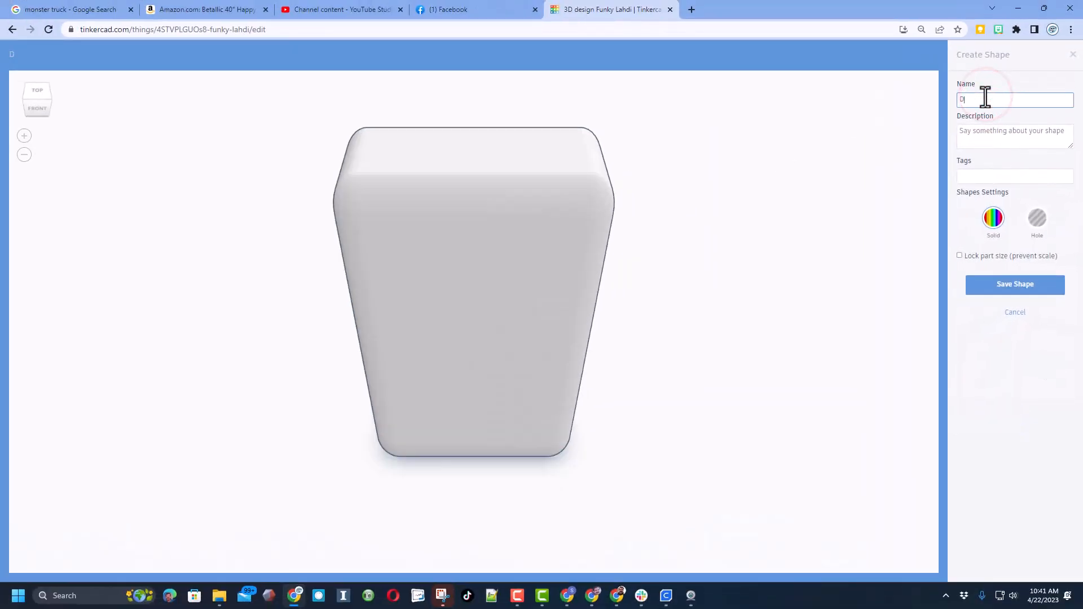
pyautogui.write('omino')
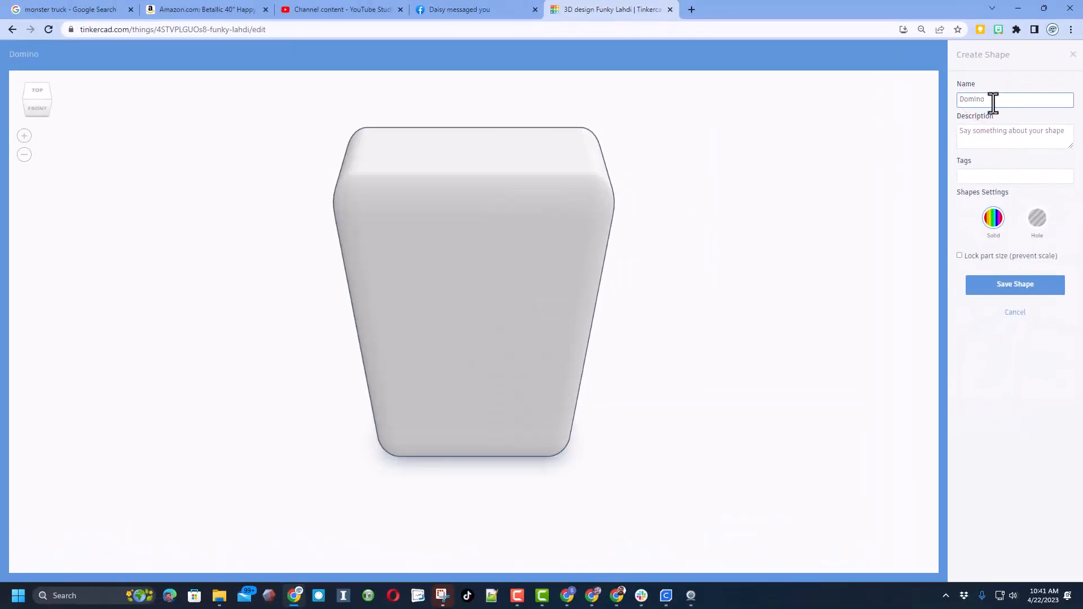
pyautogui.write('dd')
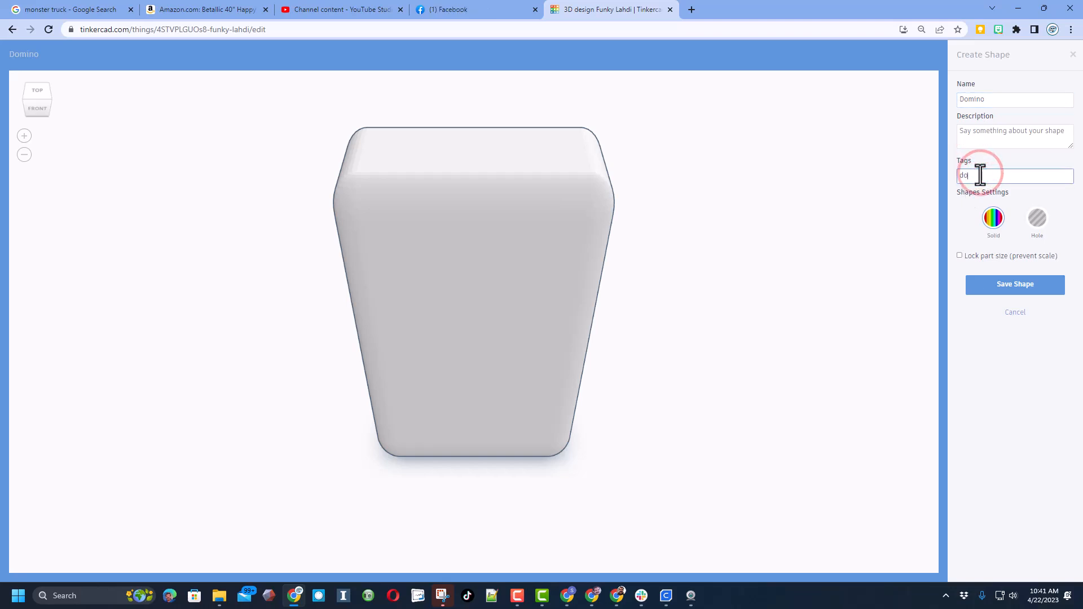
pyautogui.write('domino')
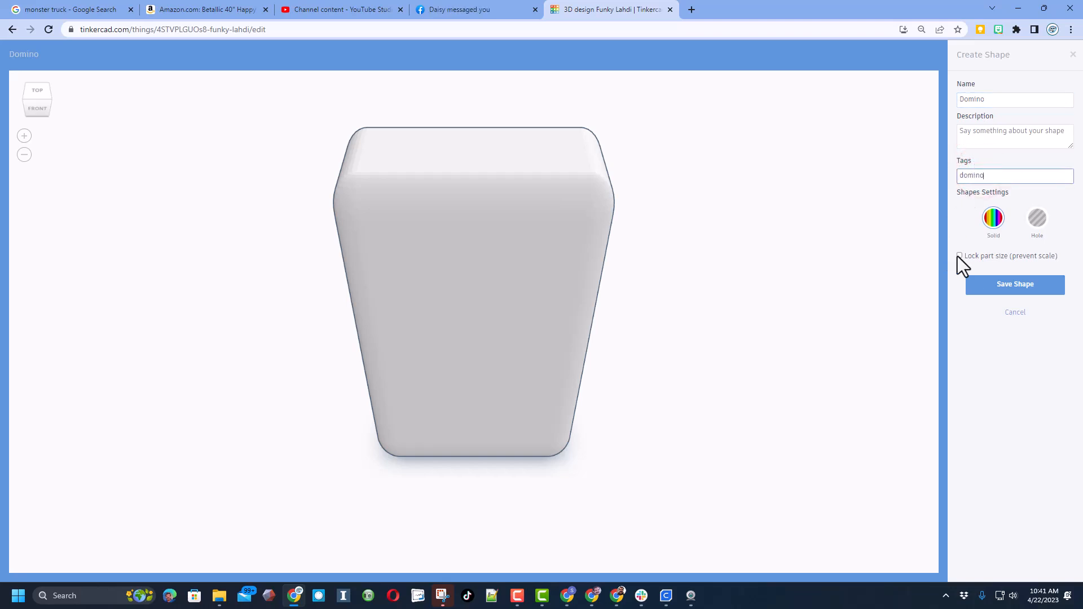
pyautogui.click(1014, 284)
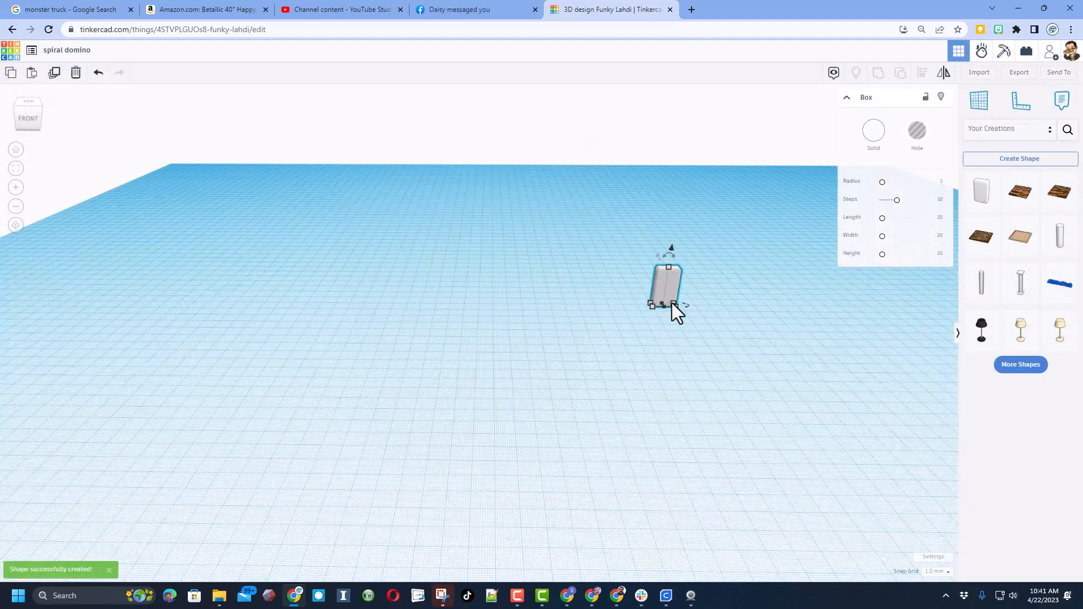
pyautogui.moveTo(980, 193)
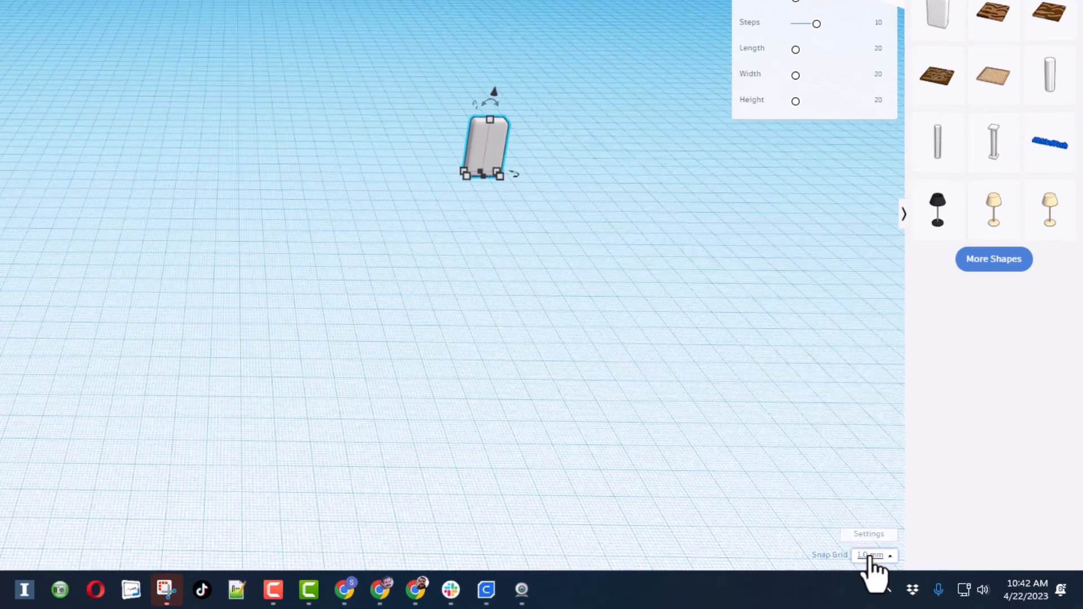
# With a 5 mm snap grid, duplicate the domino repeatedly into a turning curved row.
pyautogui.click(872, 555)
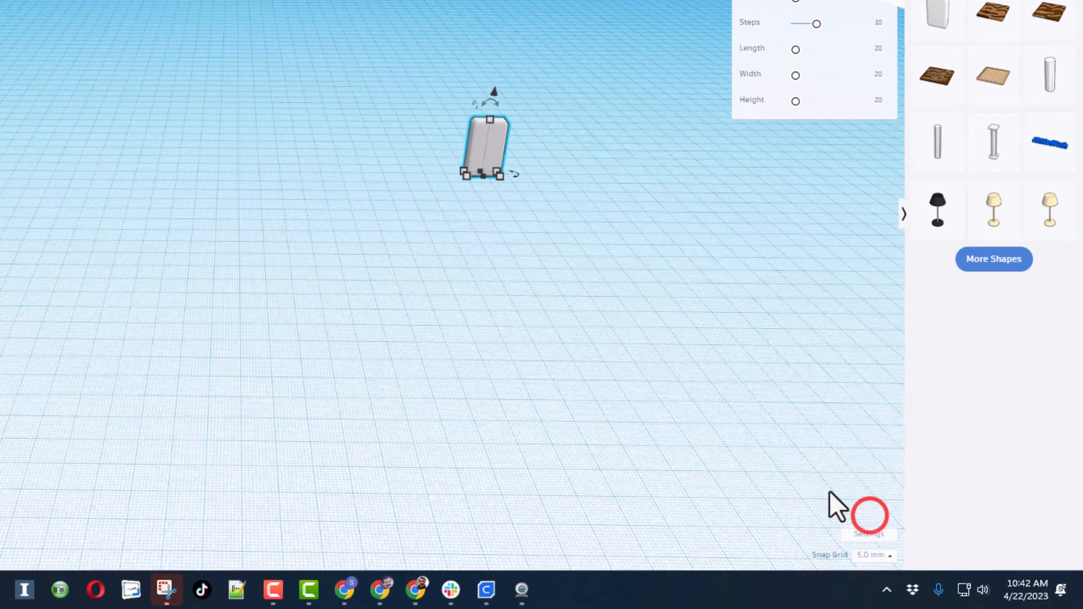
pyautogui.press('Ctrl+D')
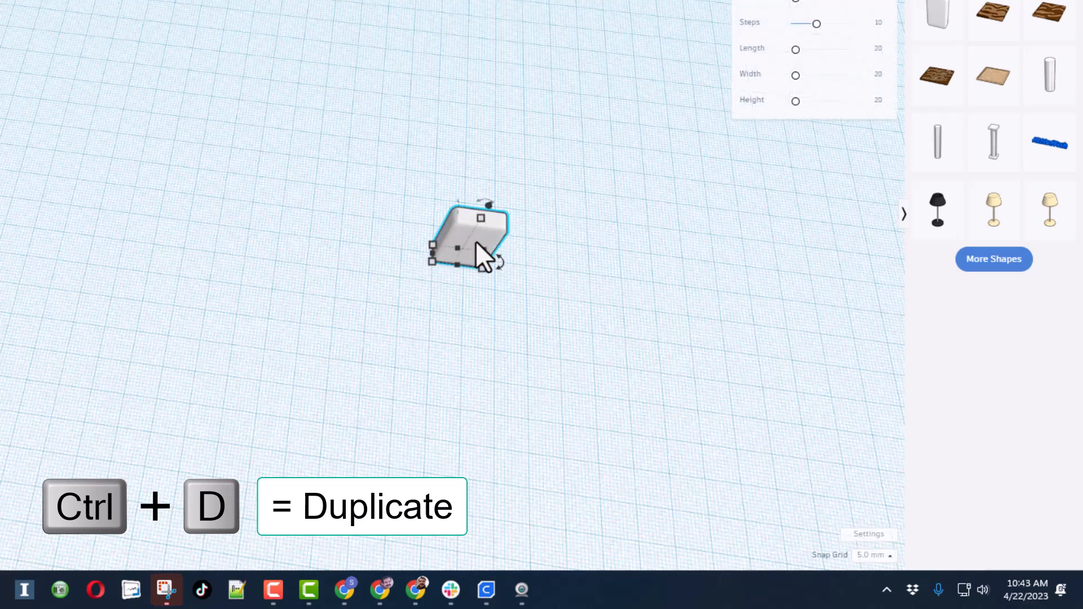
pyautogui.press('ctrl+d')
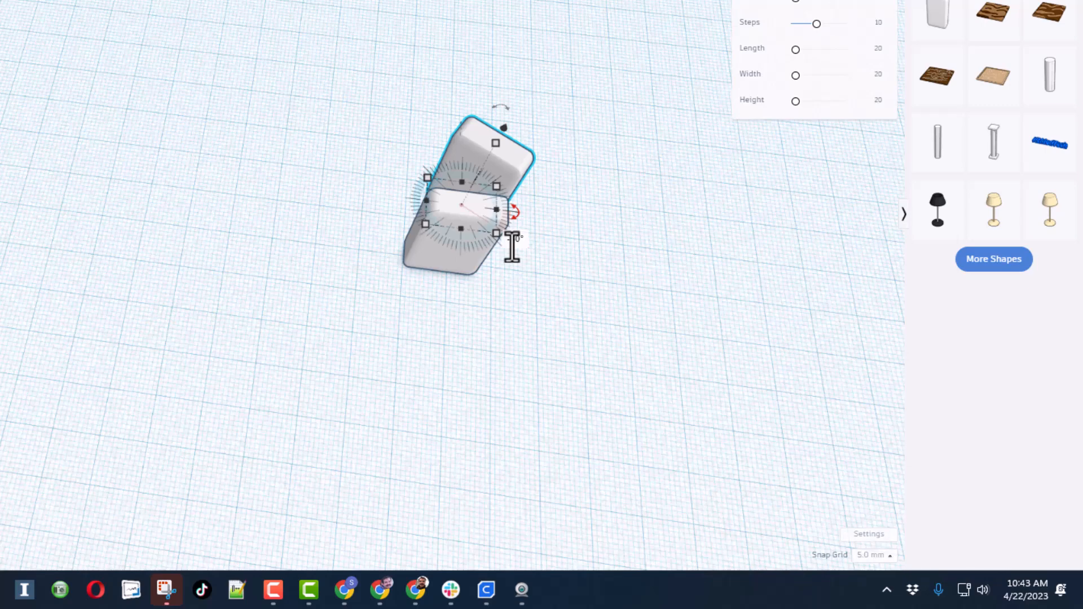
pyautogui.press('ctrl+d')
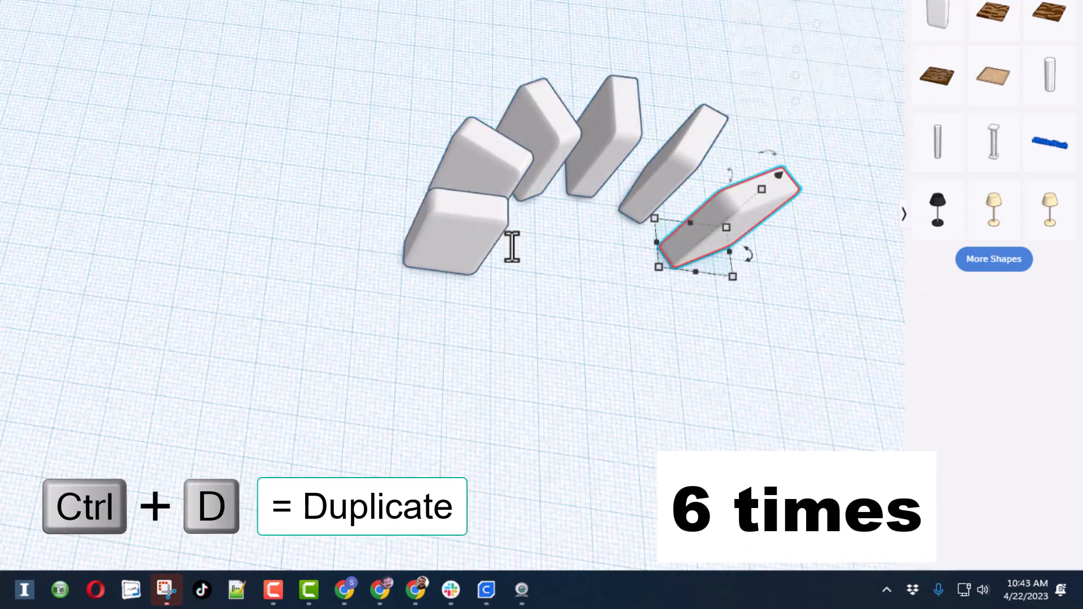
pyautogui.press('ctrl+d')
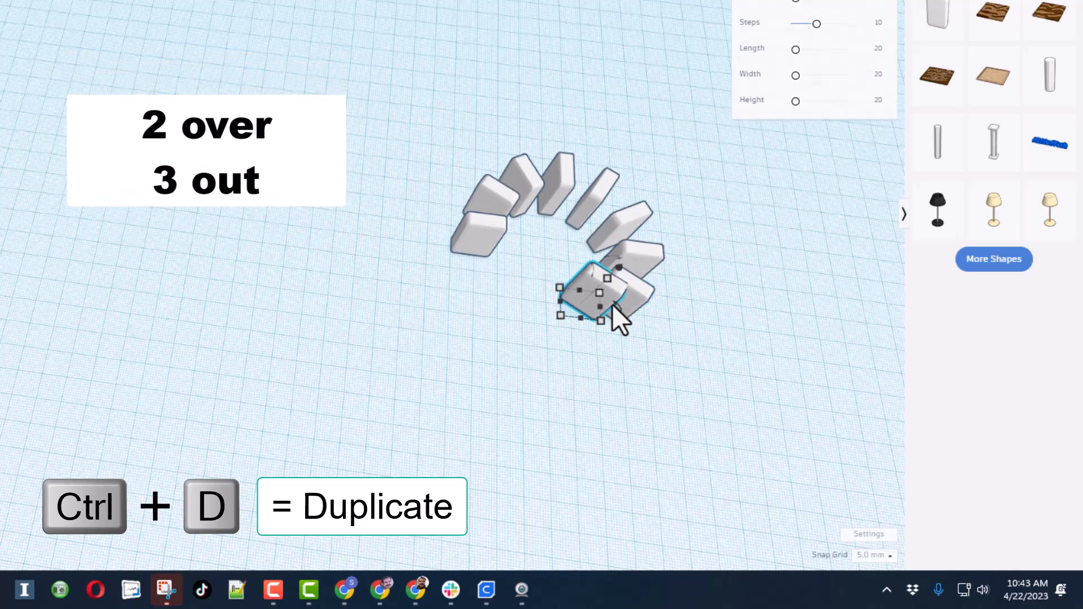
# Add another duplicated domino to continue the curve into a ring.
pyautogui.press('Down')
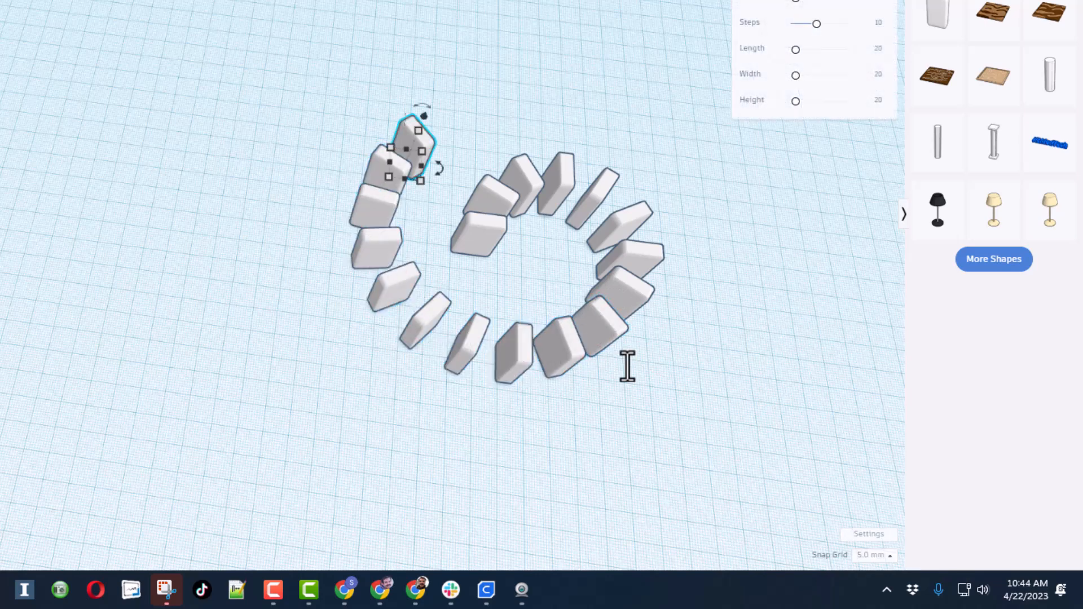
pyautogui.moveTo(208, 307)
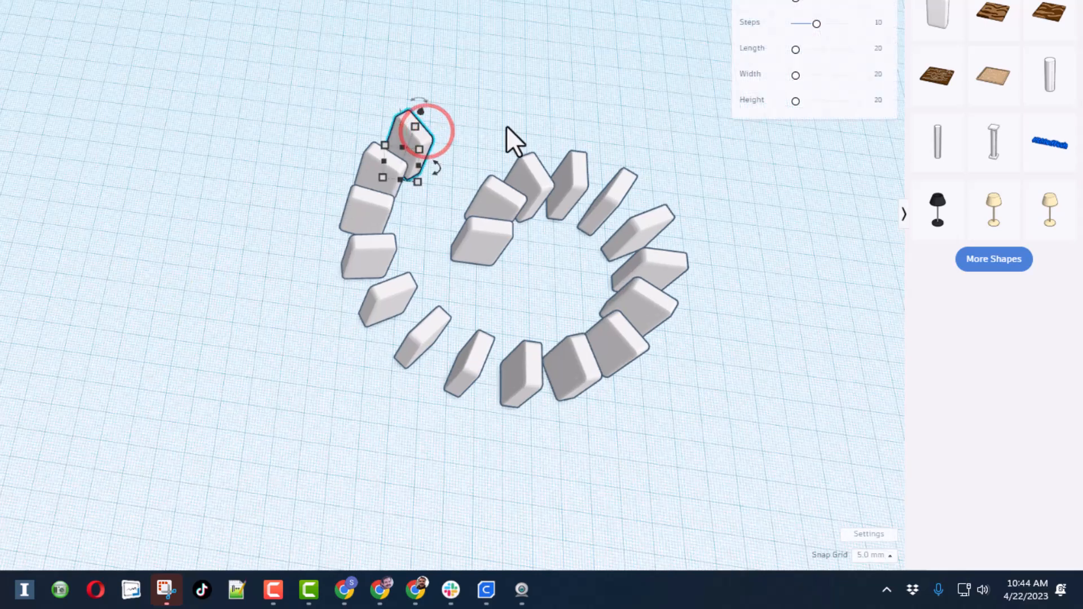
# Duplicate more dominoes to close the ring and begin the inner coil.
pyautogui.press('ctrl+d')
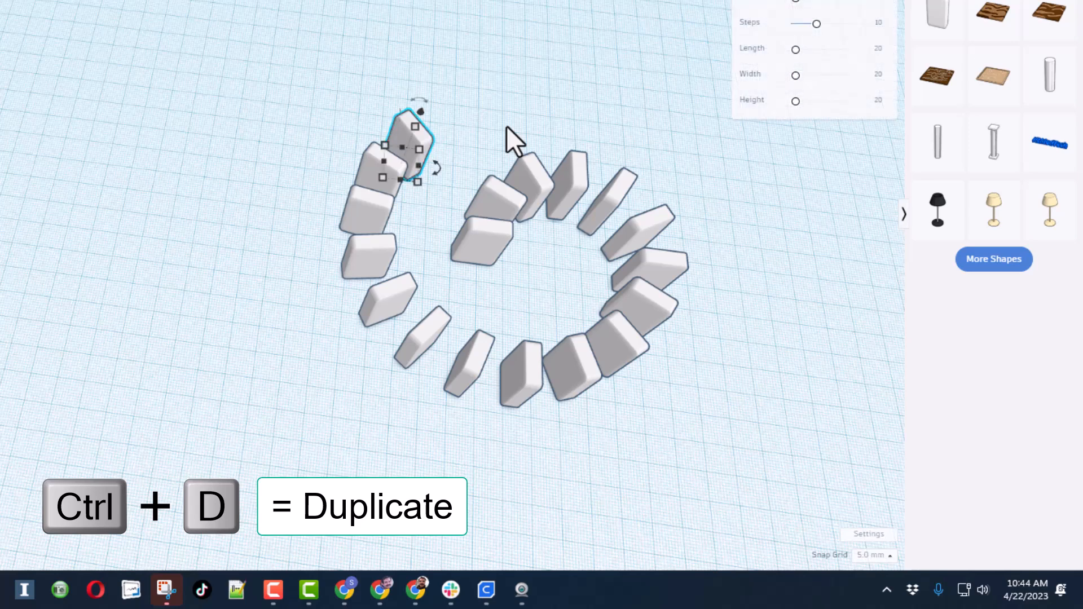
pyautogui.press('ctrl+d')
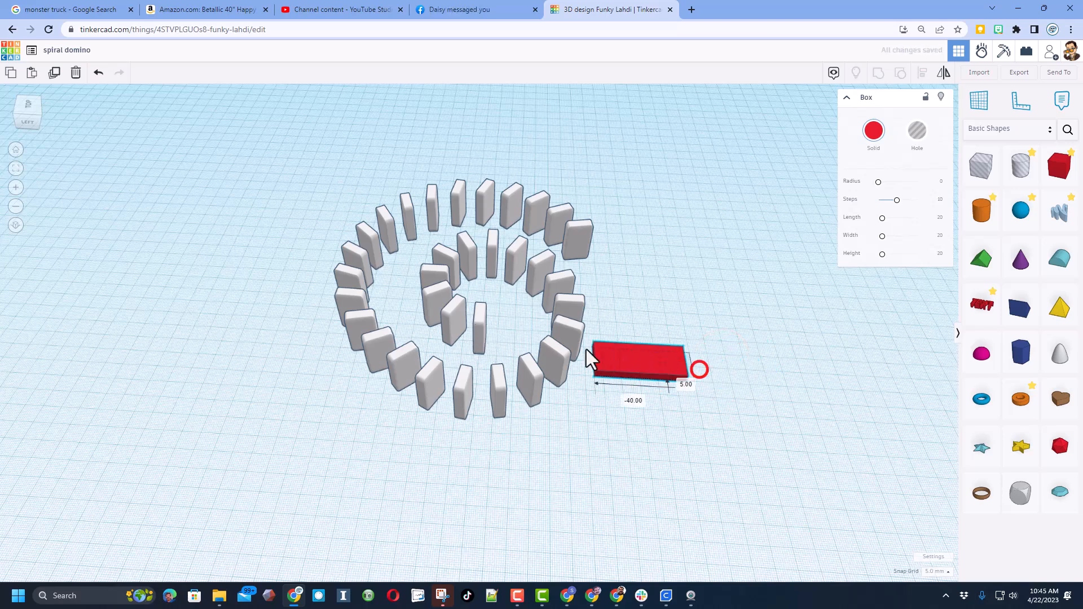
# Move the red board into the spiral, adjust its height and tilt it into a ramp.
pyautogui.moveTo(635, 358); pyautogui.dragTo(525, 338)
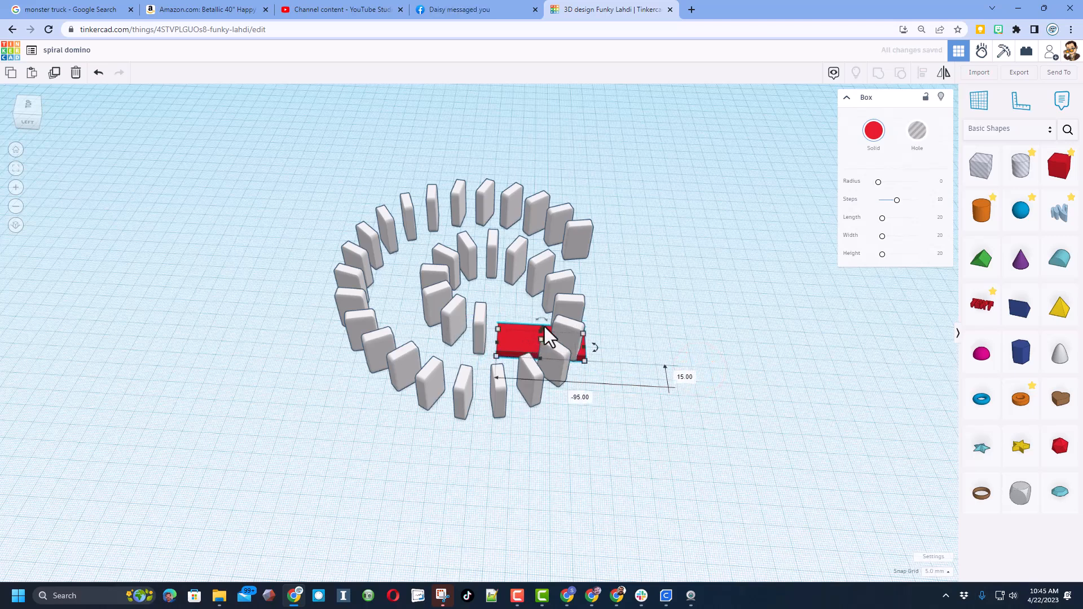
pyautogui.press('ctrl+Up')
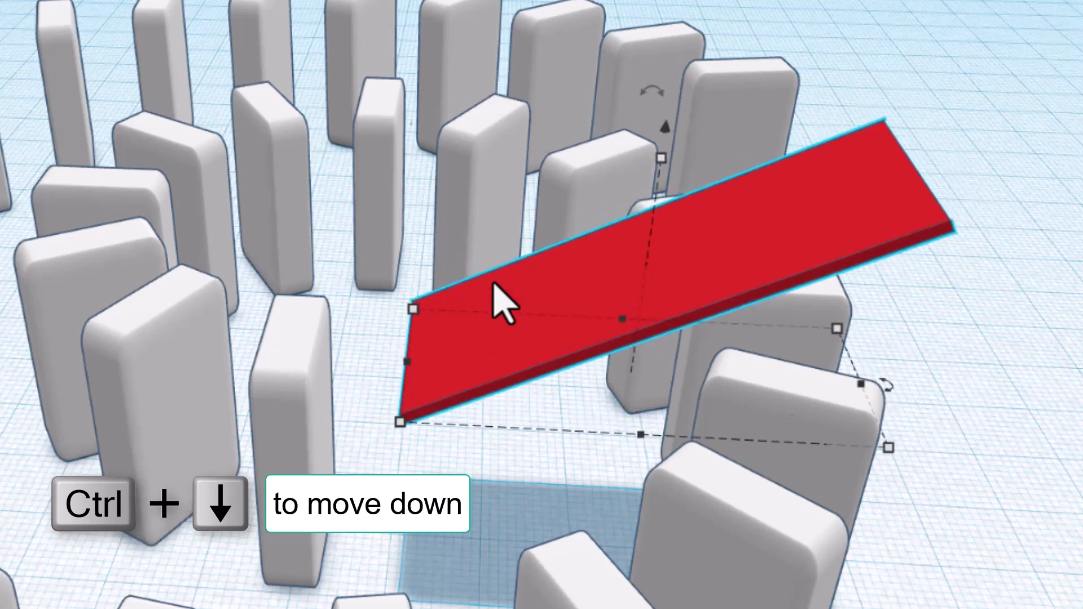
pyautogui.press('ctrl+Down')
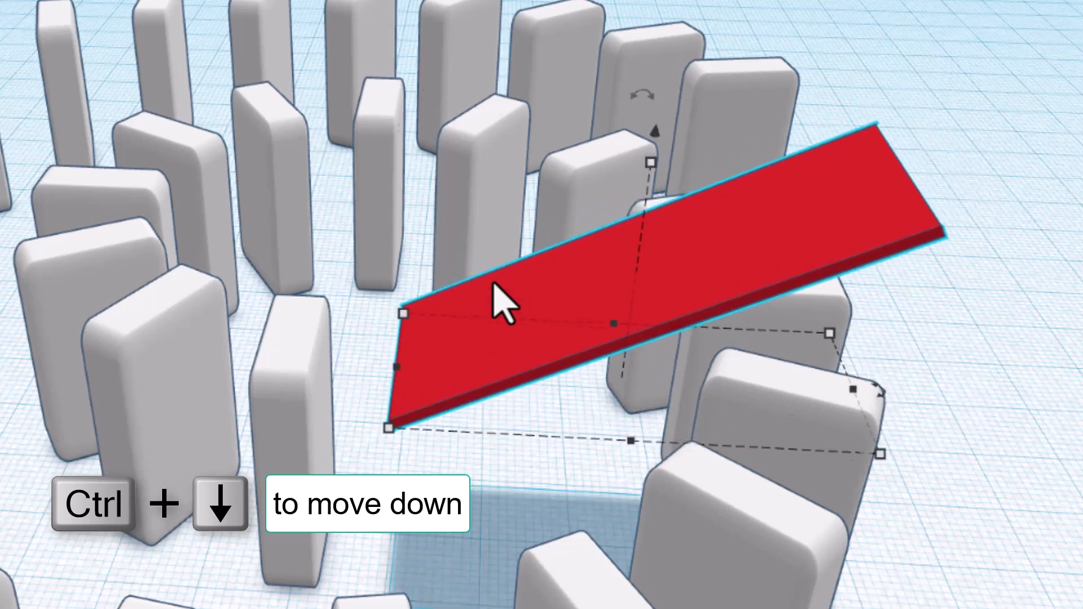
pyautogui.press('Ctrl+Down')
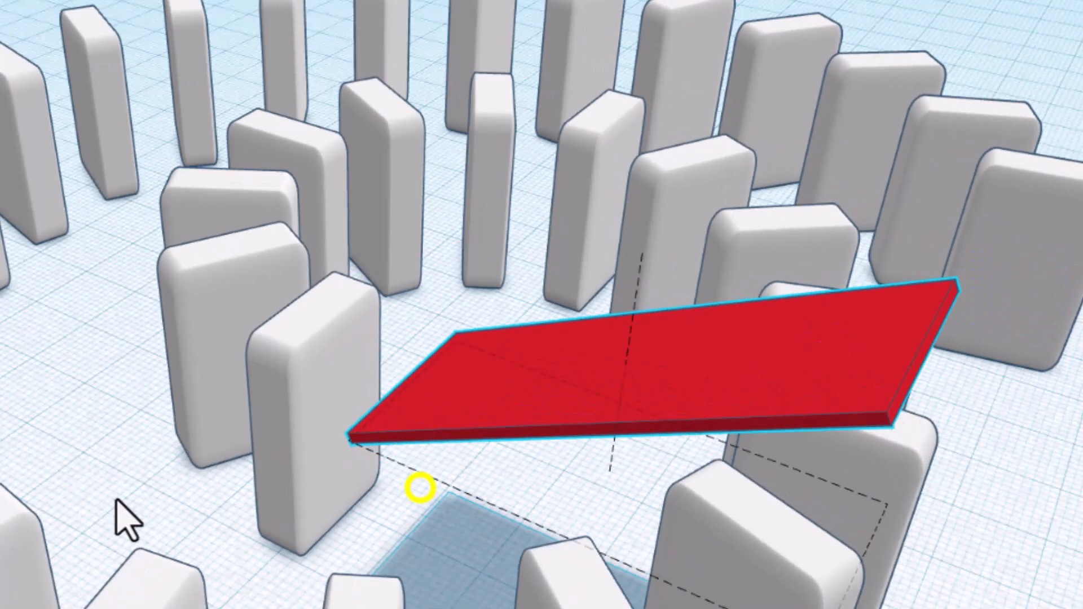
pyautogui.moveTo(124, 524); pyautogui.dragTo(759, 358)
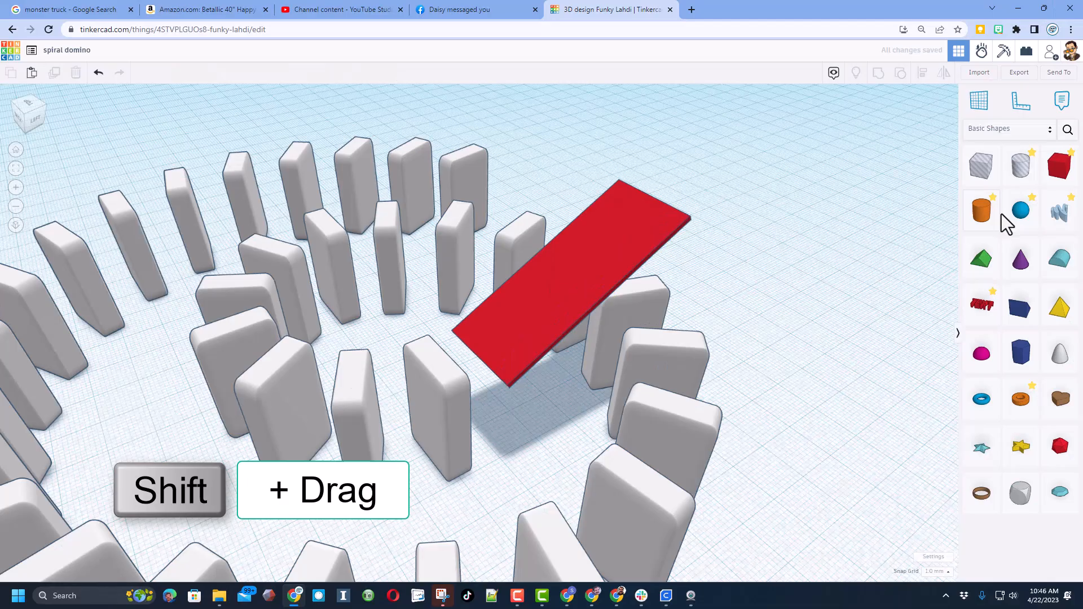
# Add a sphere and position it on the raised top end of the red ramp.
pyautogui.click(1020, 211)
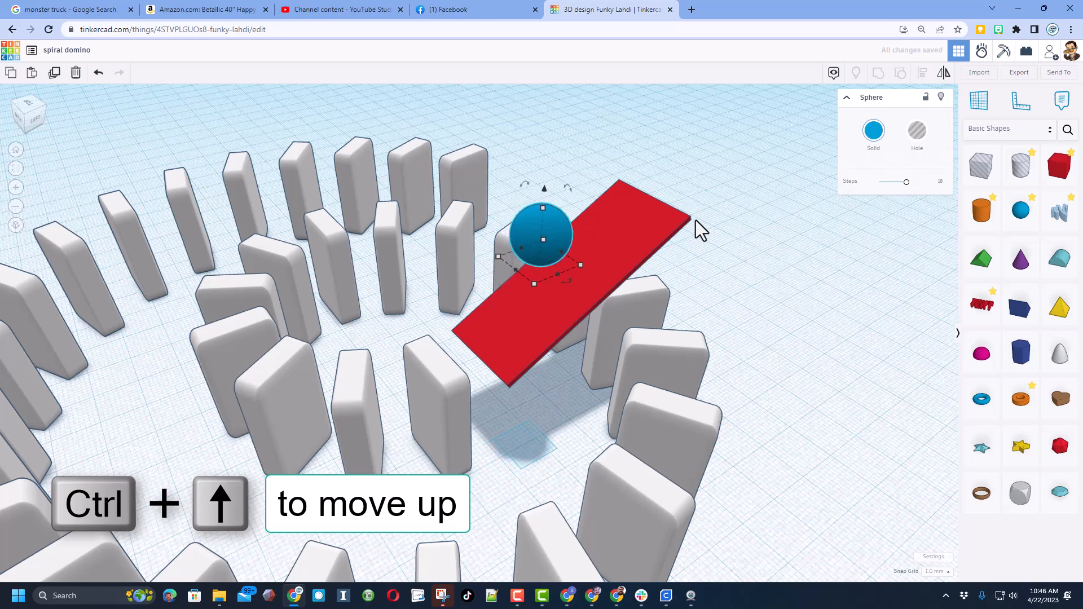
pyautogui.press('ctrl+Up')
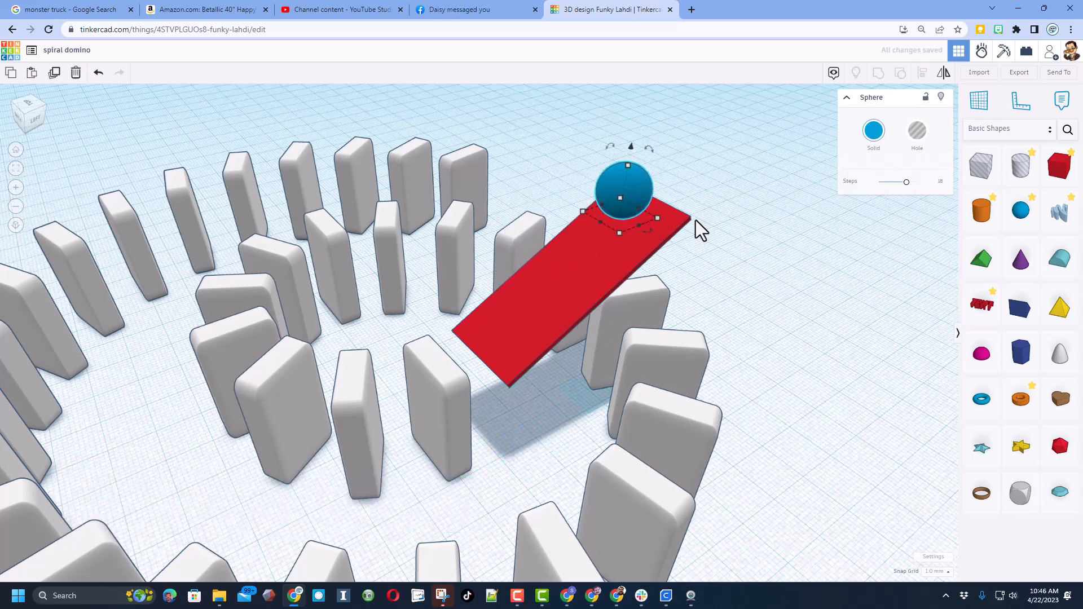
pyautogui.press('Ctrl+Down')
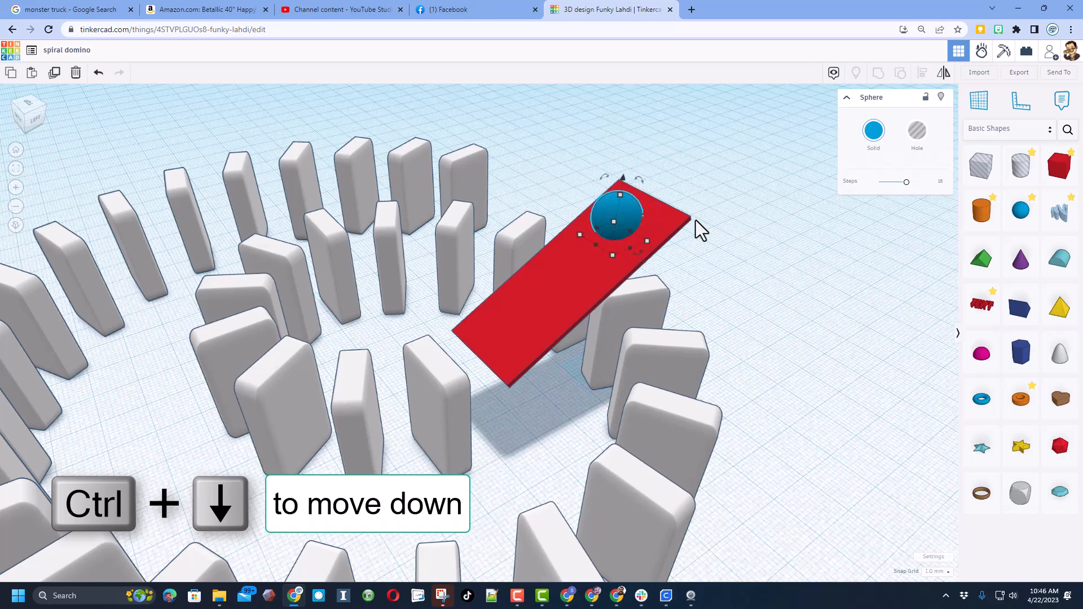
pyautogui.press('ctrl+Down')
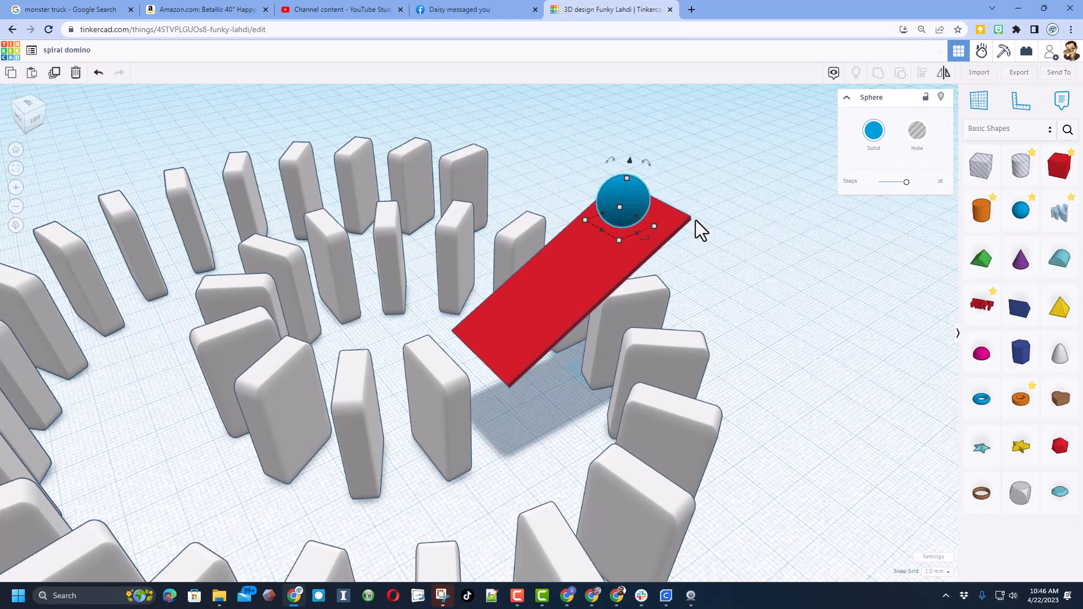
pyautogui.moveTo(701, 231); pyautogui.dragTo(790, 400)
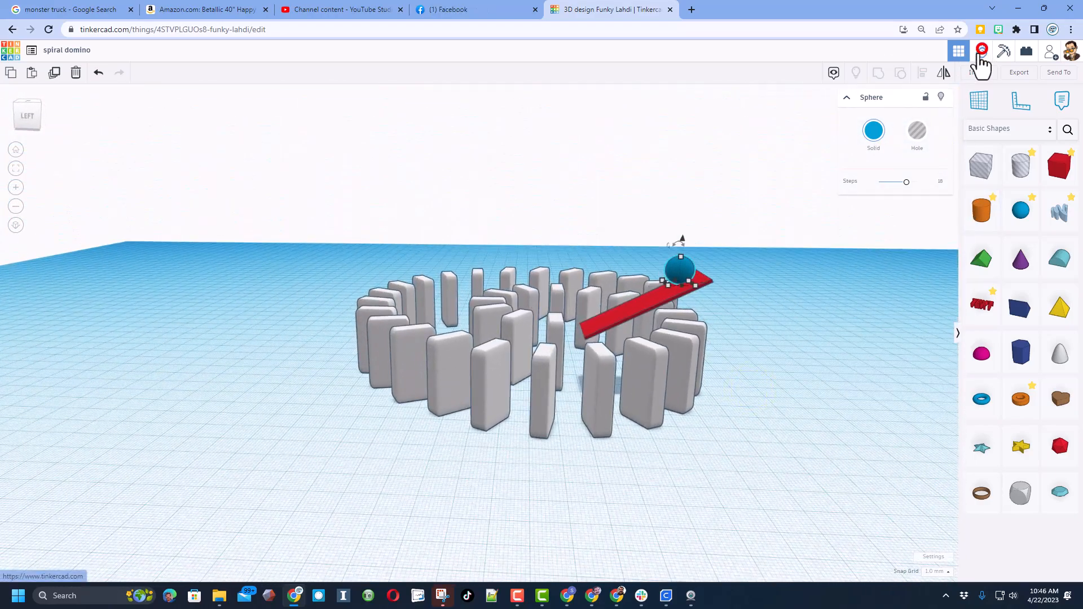
# Enter Sim Lab and play the simulation so the sphere topples the dominoes.
pyautogui.click(980, 51)
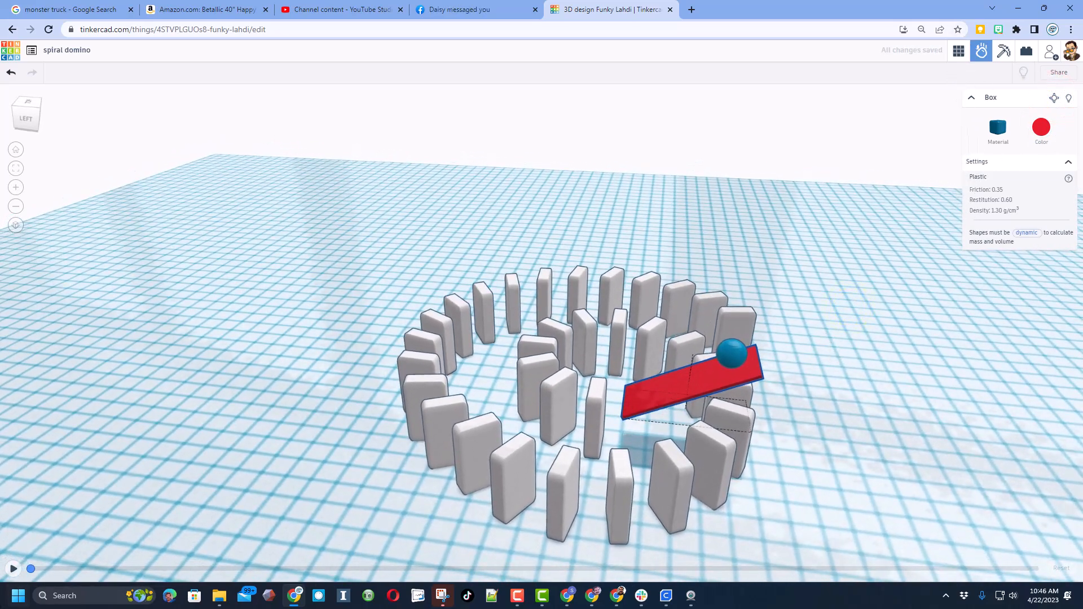
pyautogui.click(13, 568)
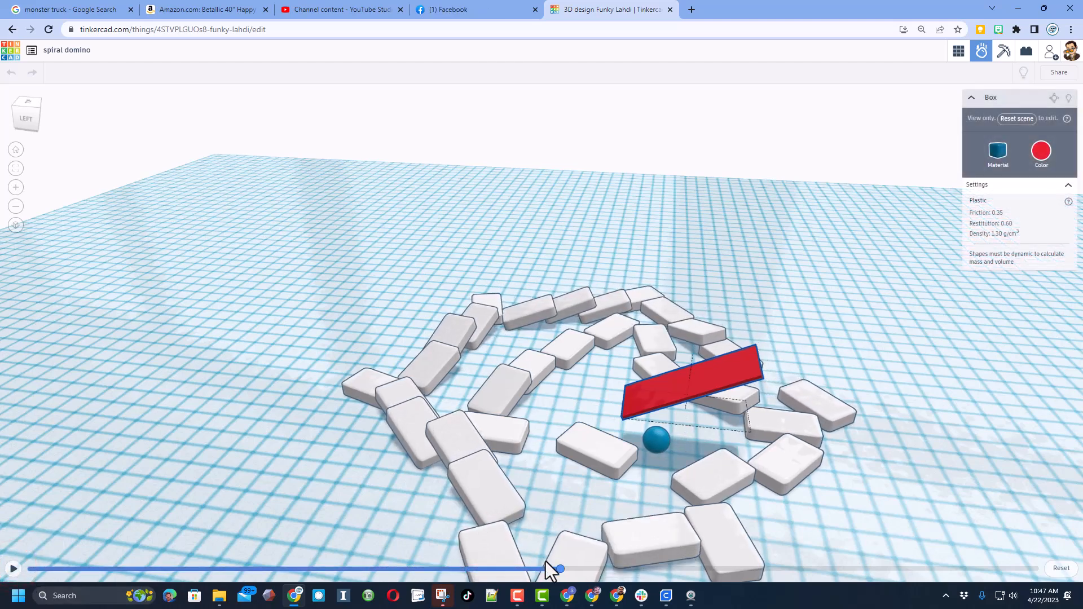
pyautogui.click(12, 569)
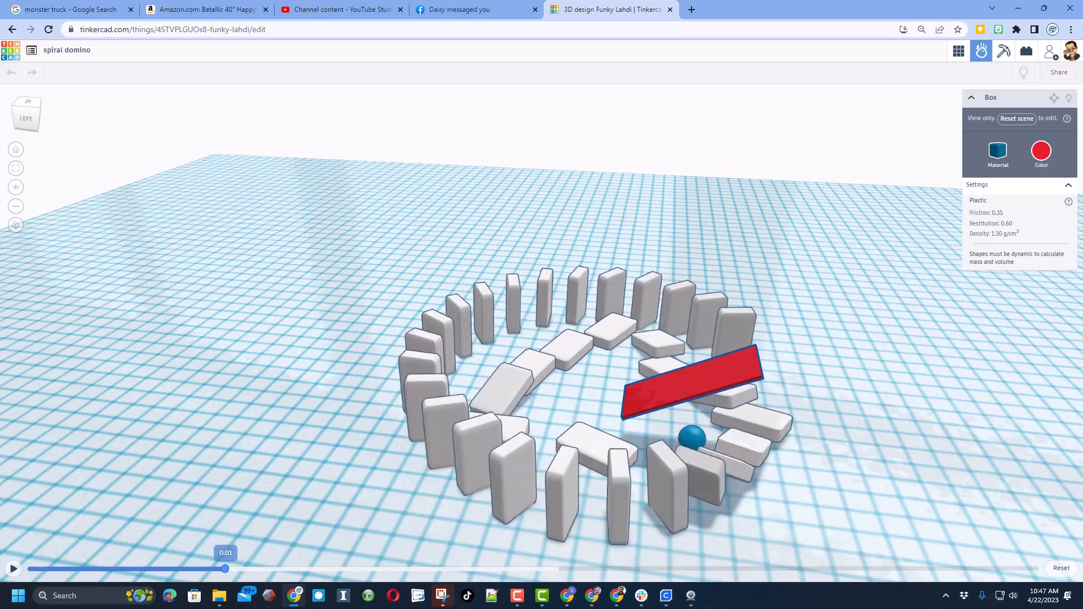
pyautogui.click(13, 569)
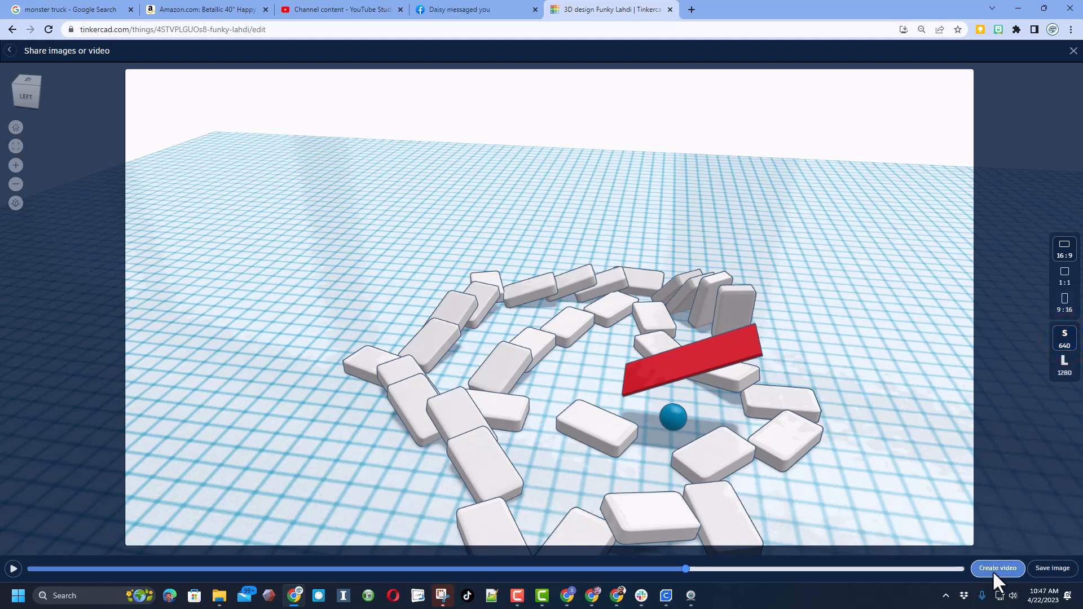
# Render the simulation to video, save it as spiral domino.mp4 in Downloads and close the share view.
pyautogui.click(996, 567)
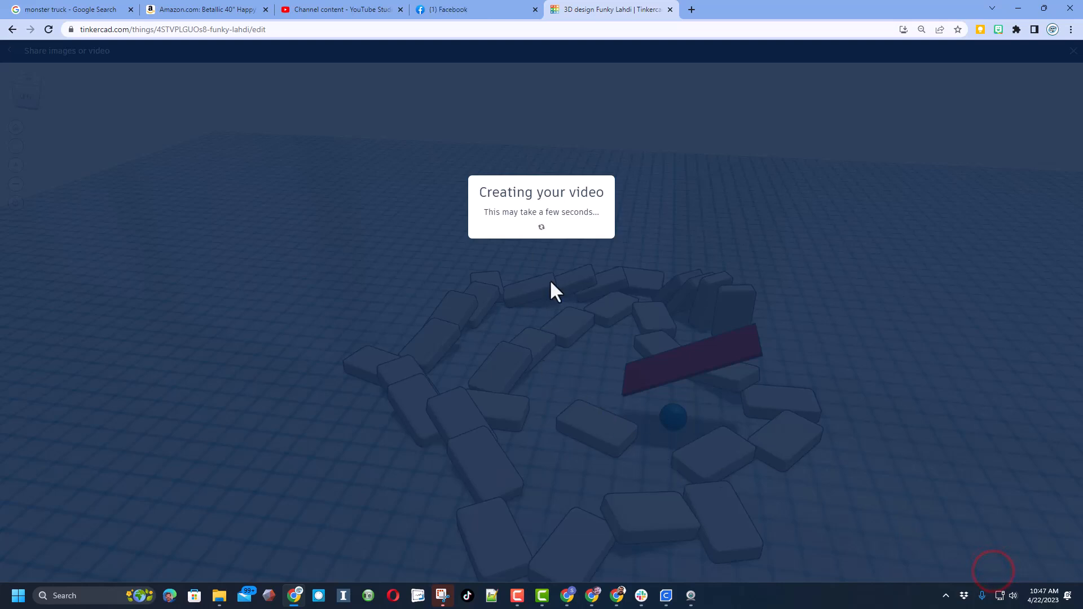
pyautogui.click(996, 568)
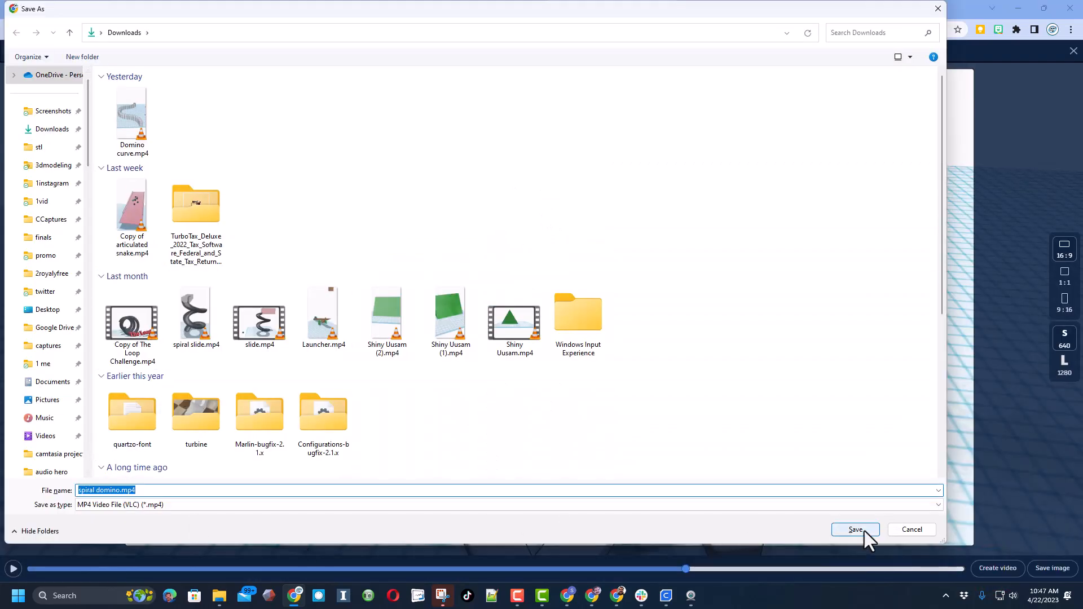
pyautogui.click(854, 529)
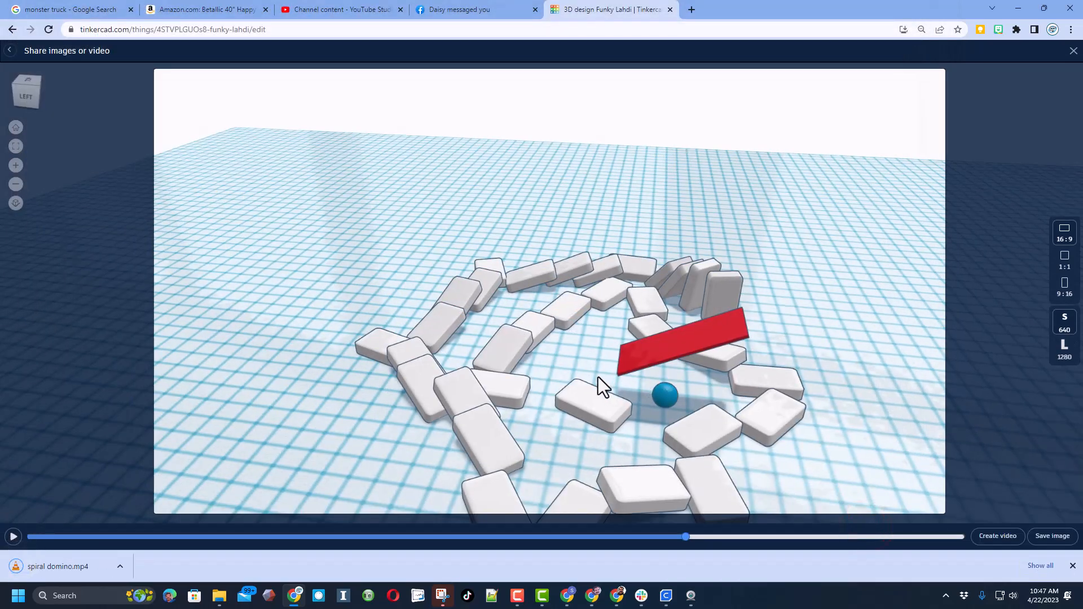
pyautogui.moveTo(1051, 536)
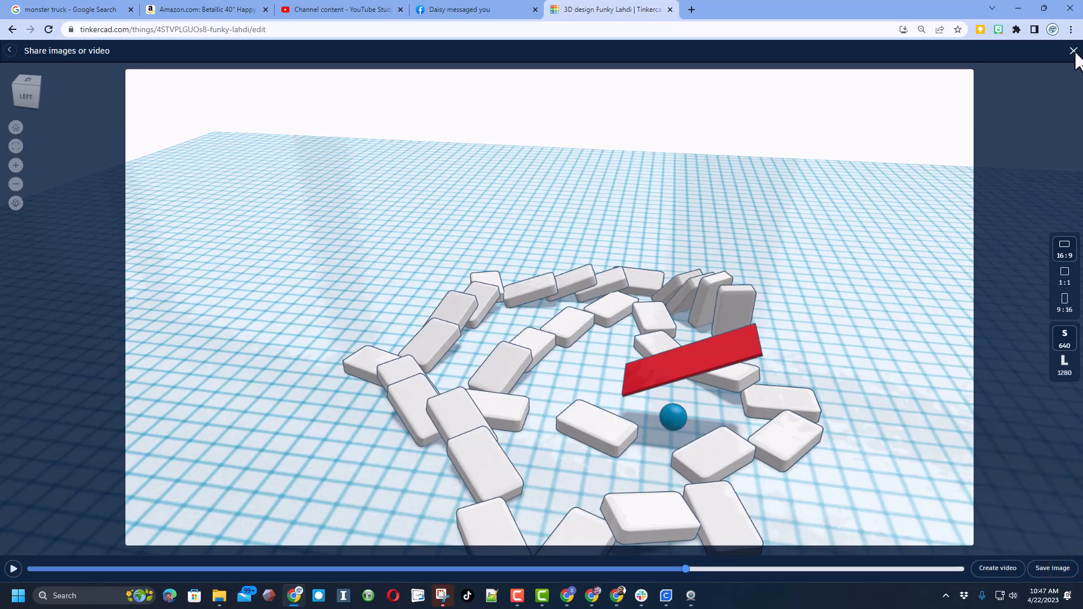
pyautogui.click(1072, 51)
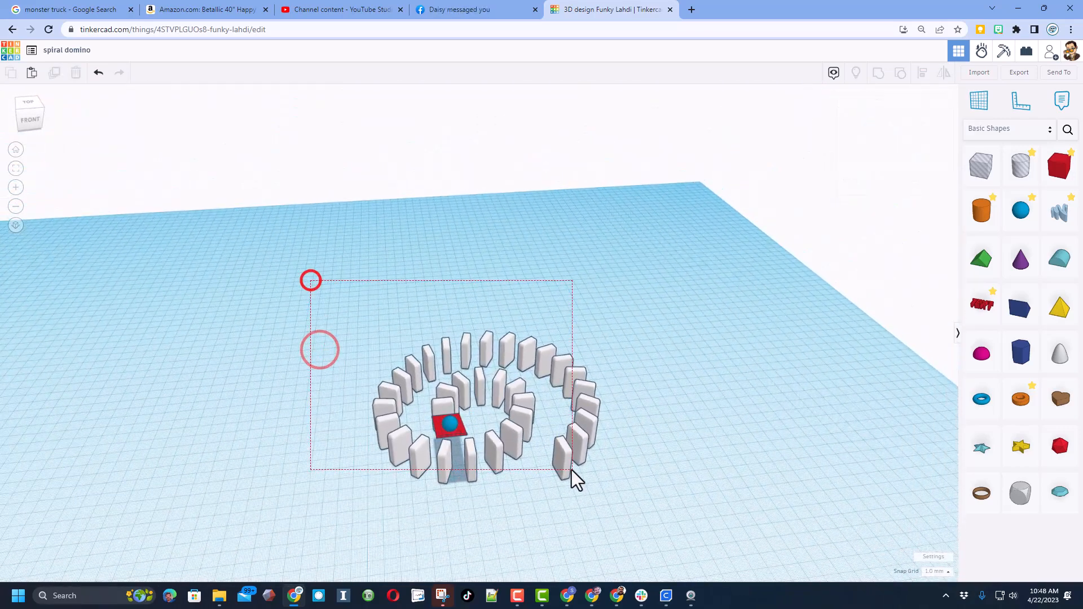
# Duplicate the whole spiral course with Ctrl+D and place the copy beside the original.
pyautogui.press('ctrl+d')
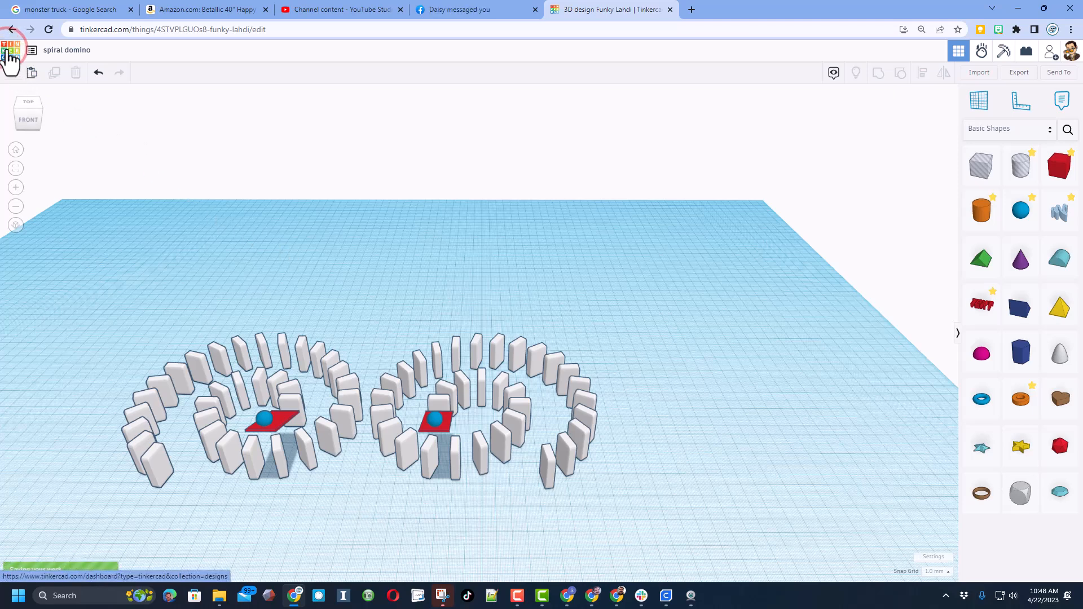
# In Design properties, add the tags domino, spiral and hlmt23.
pyautogui.click(11, 49)
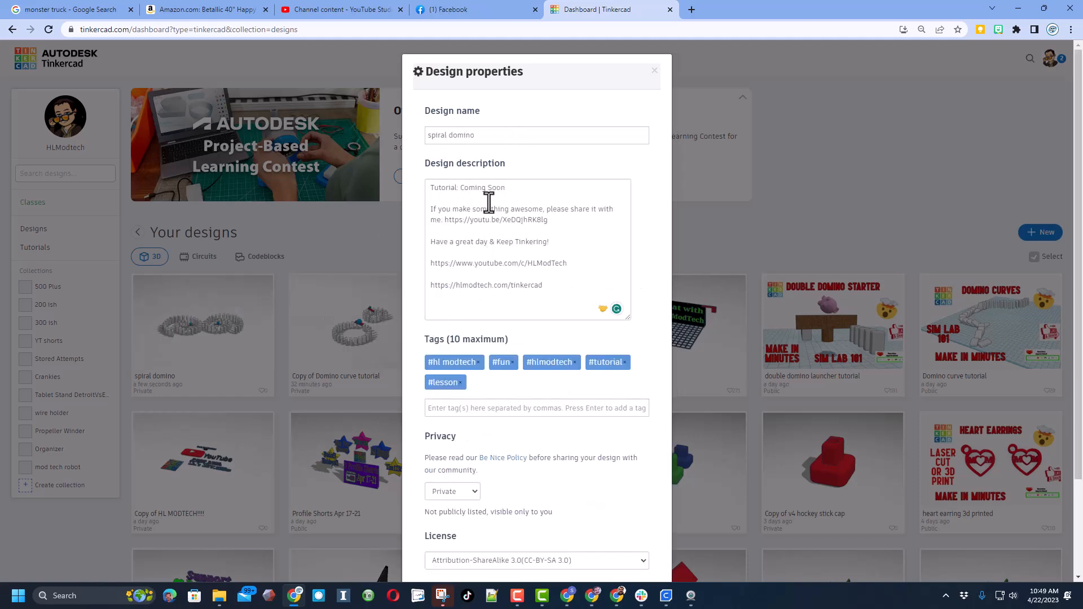
pyautogui.click(536, 407)
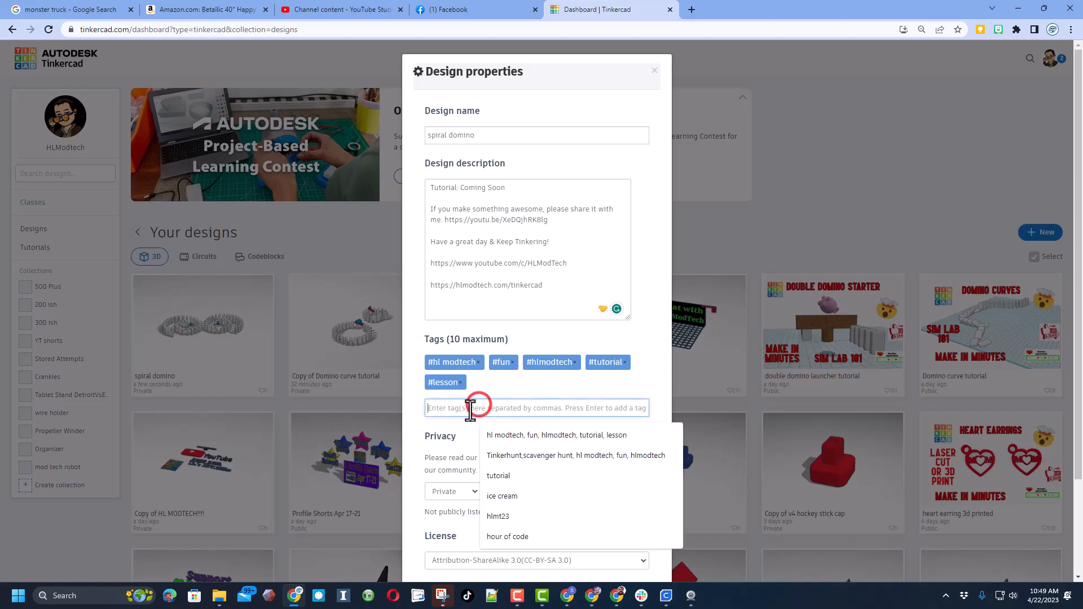
pyautogui.write('domin')
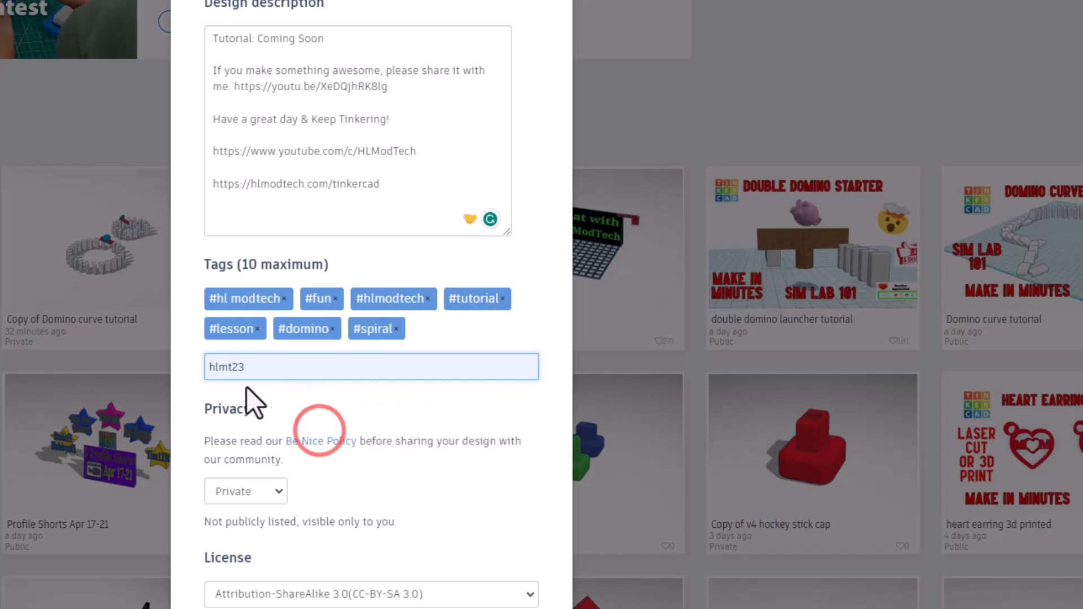
pyautogui.press('Enter')
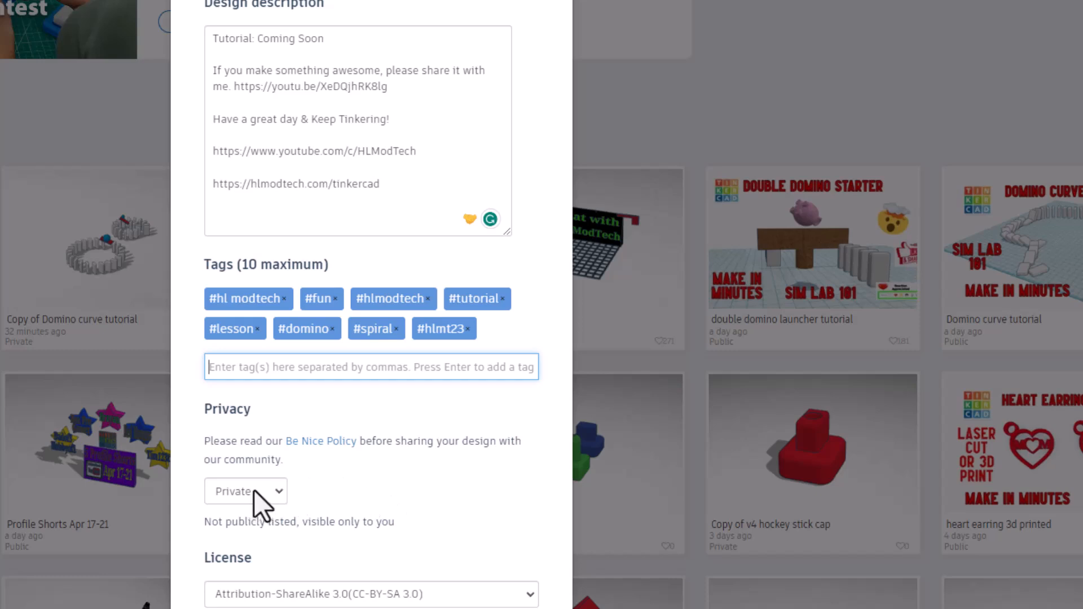
# Set privacy to Public with a CC-BY-ND 3.0 license and save the changes.
pyautogui.click(244, 491)
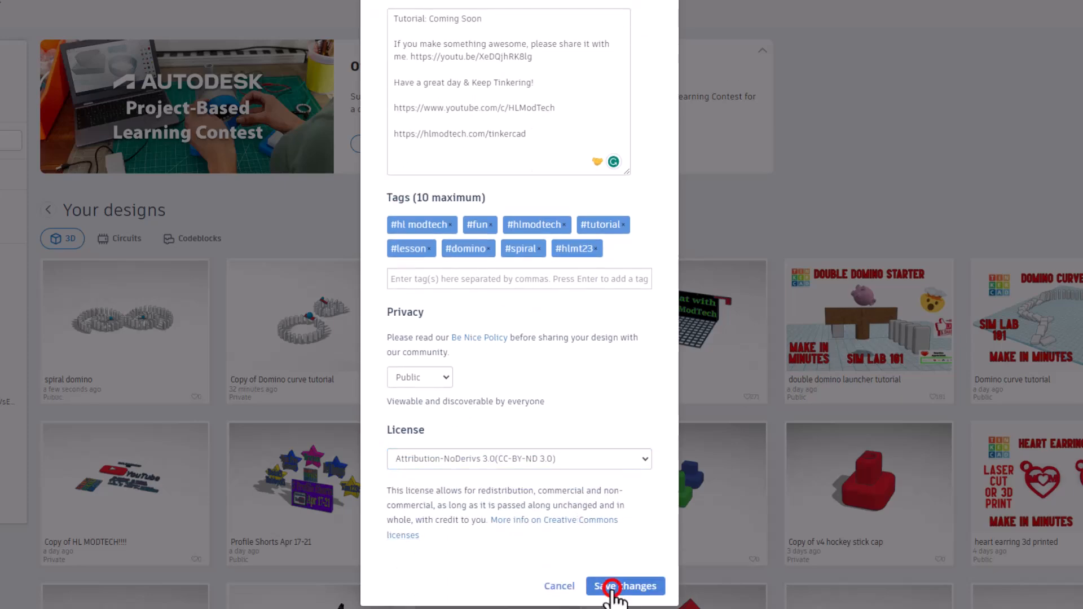
pyautogui.click(624, 585)
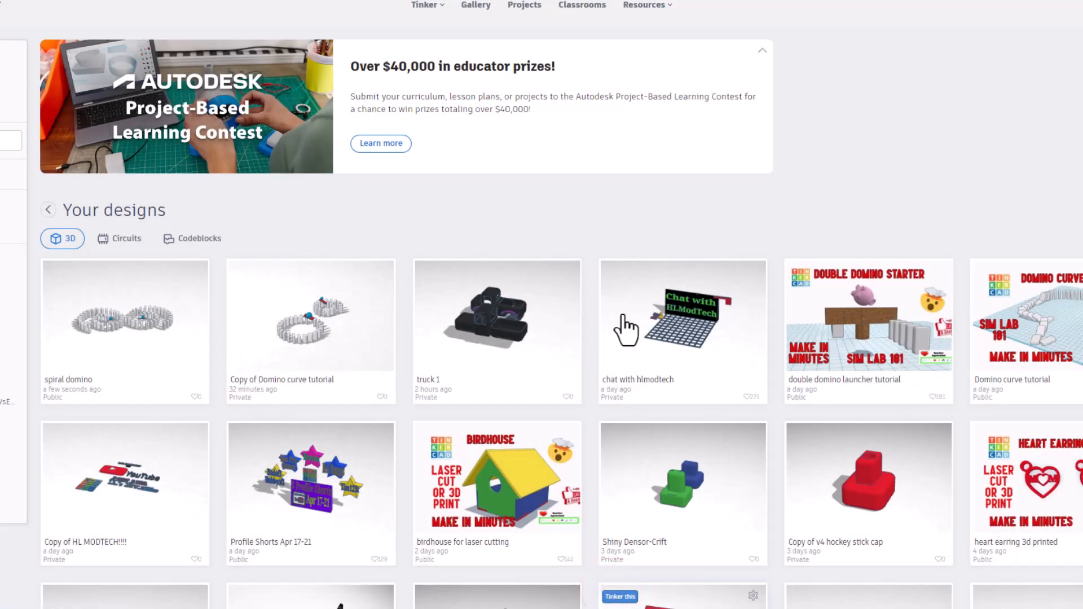
pyautogui.click(497, 58)
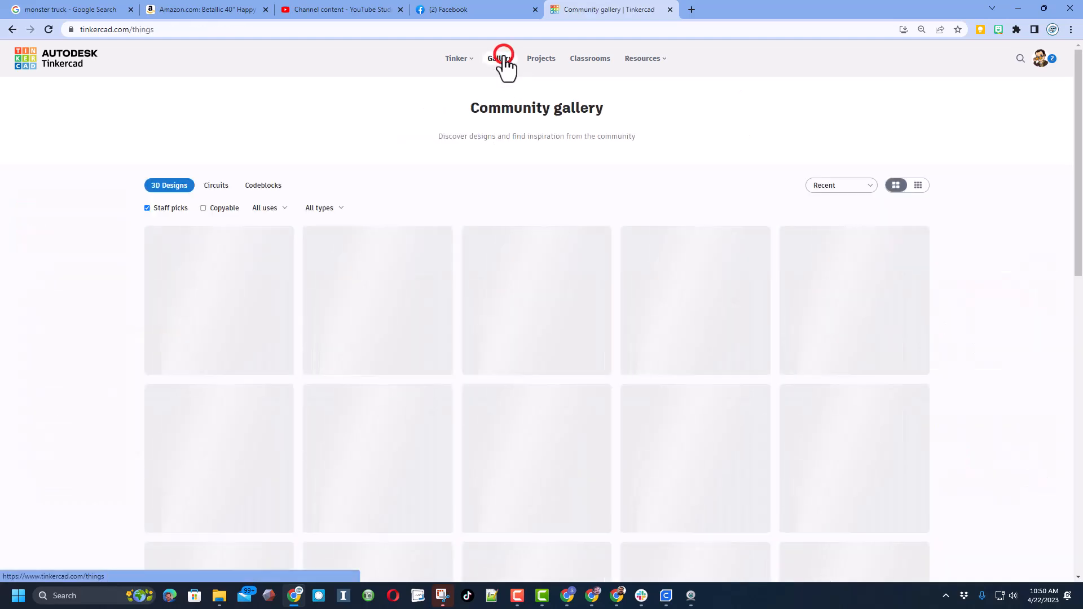
pyautogui.click(500, 58)
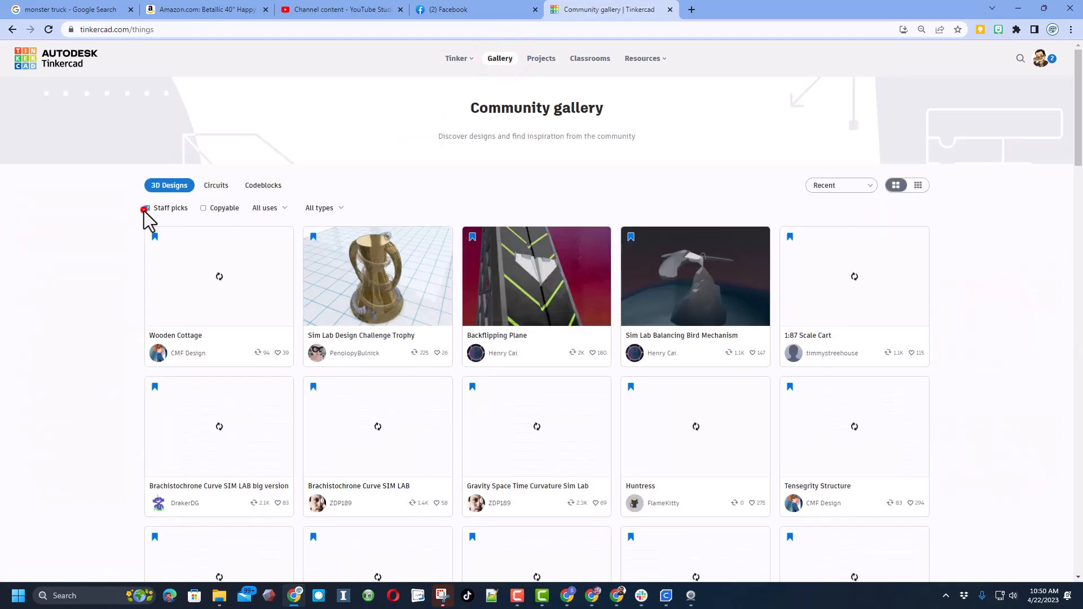
pyautogui.click(147, 207)
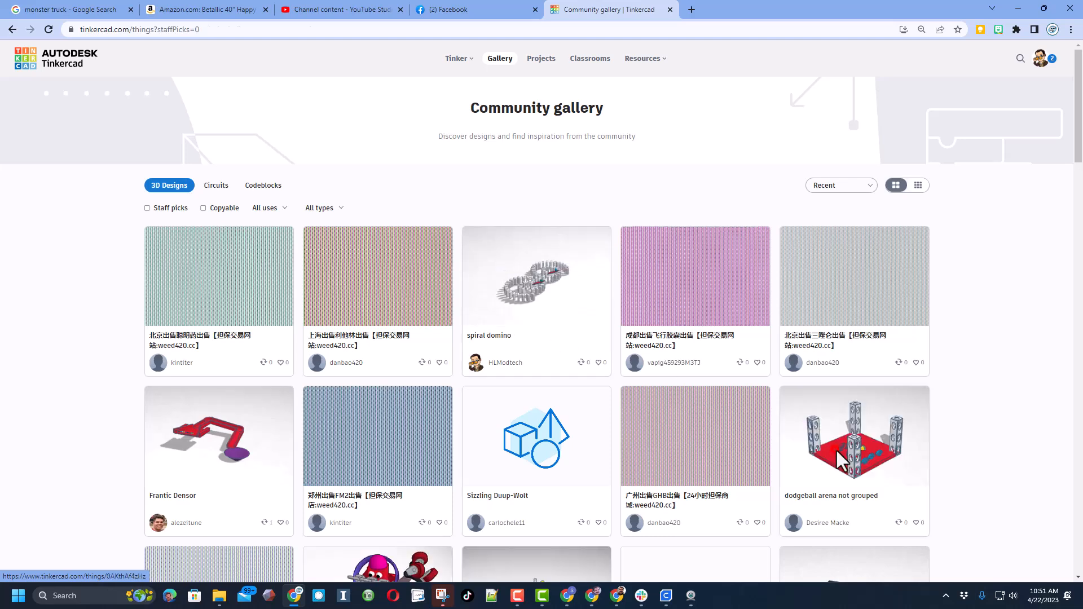
pyautogui.click(854, 433)
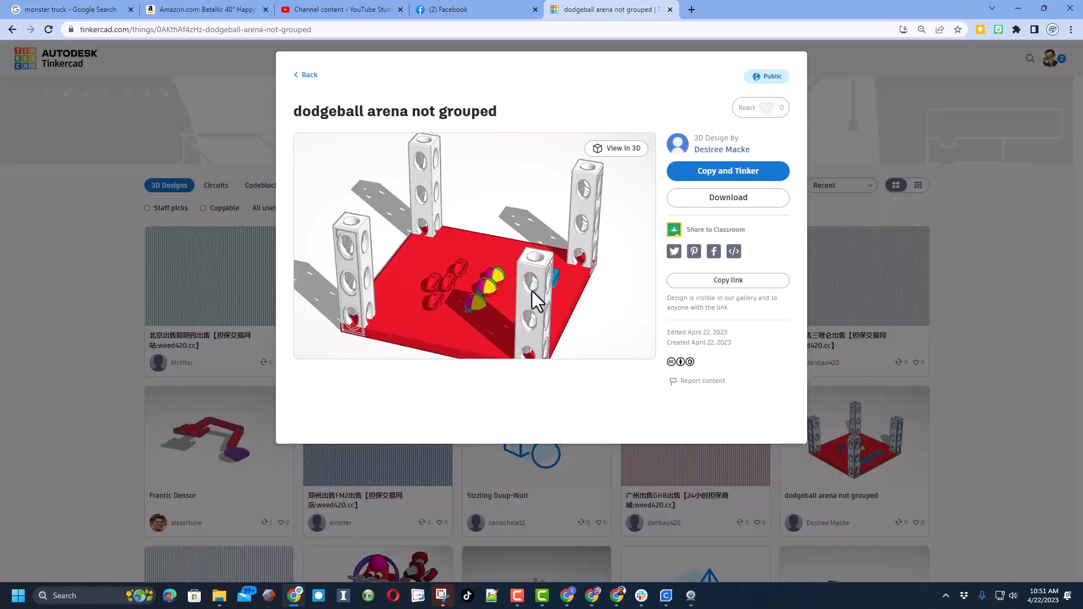
pyautogui.click(745, 108)
pyautogui.write('hlmt23')
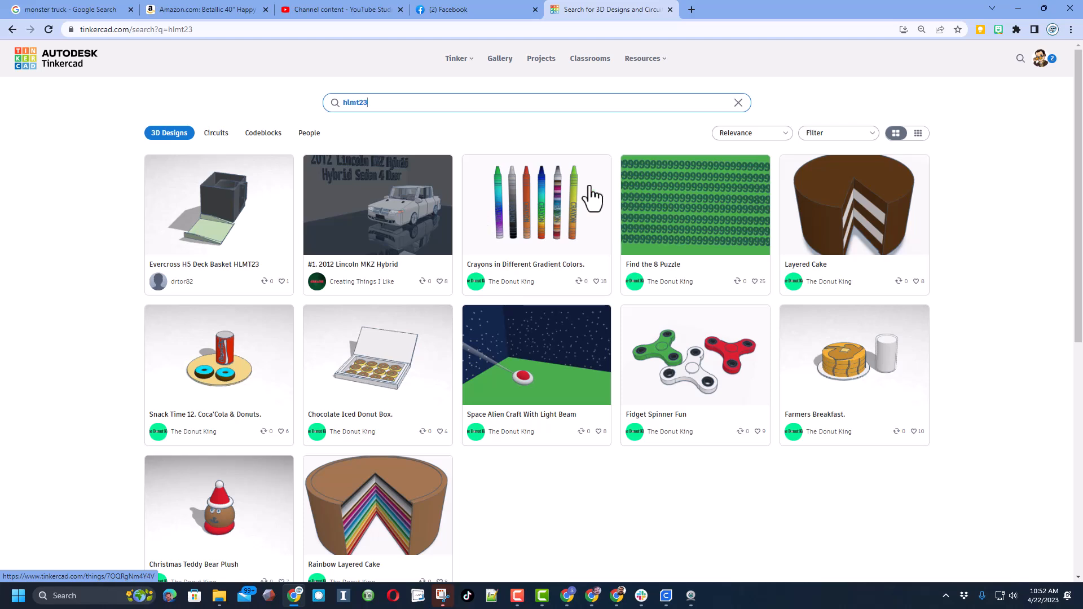
# Sort the hlmt23 results by Recent and check a design card's details.
pyautogui.click(751, 133)
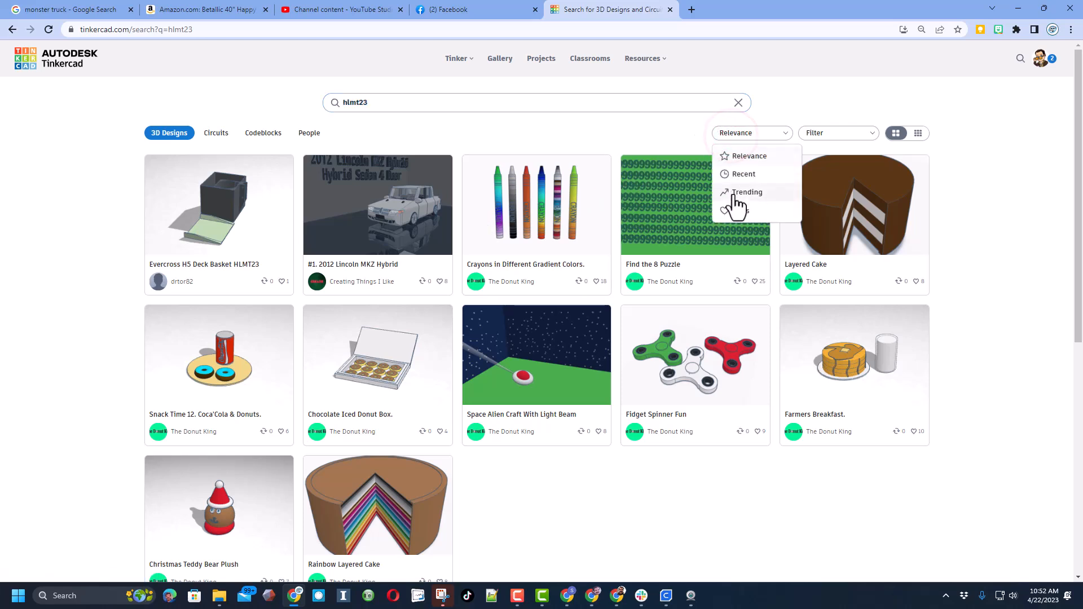
pyautogui.click(743, 174)
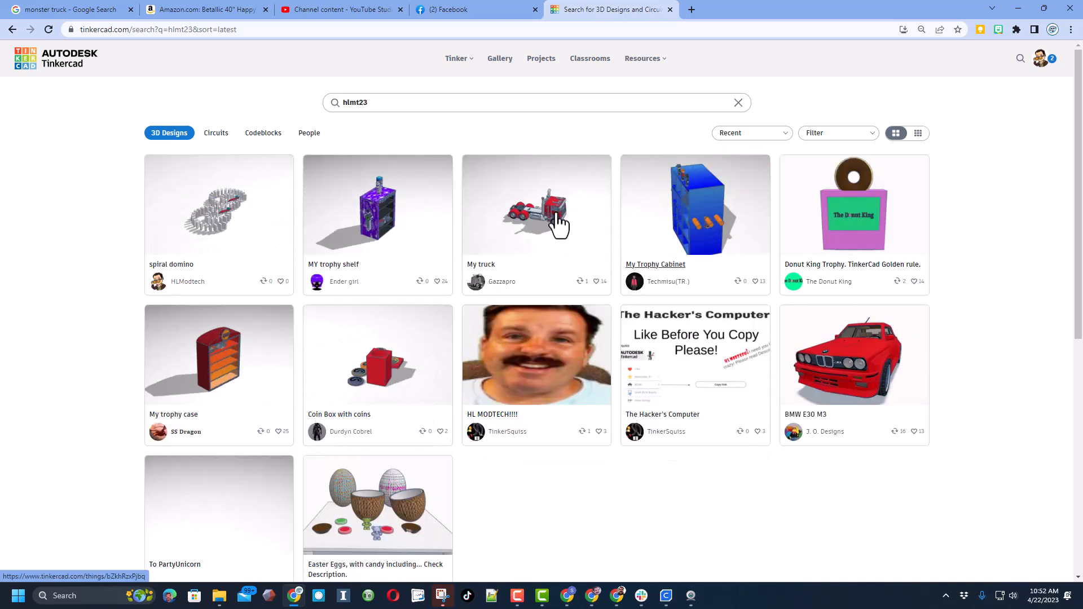
pyautogui.click(853, 355)
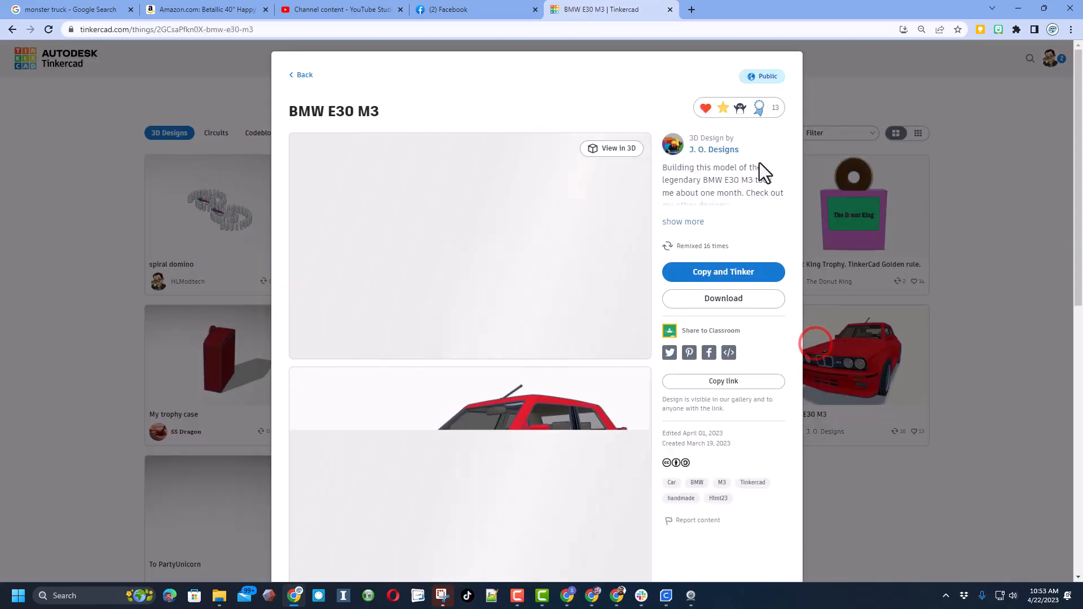
pyautogui.click(718, 498)
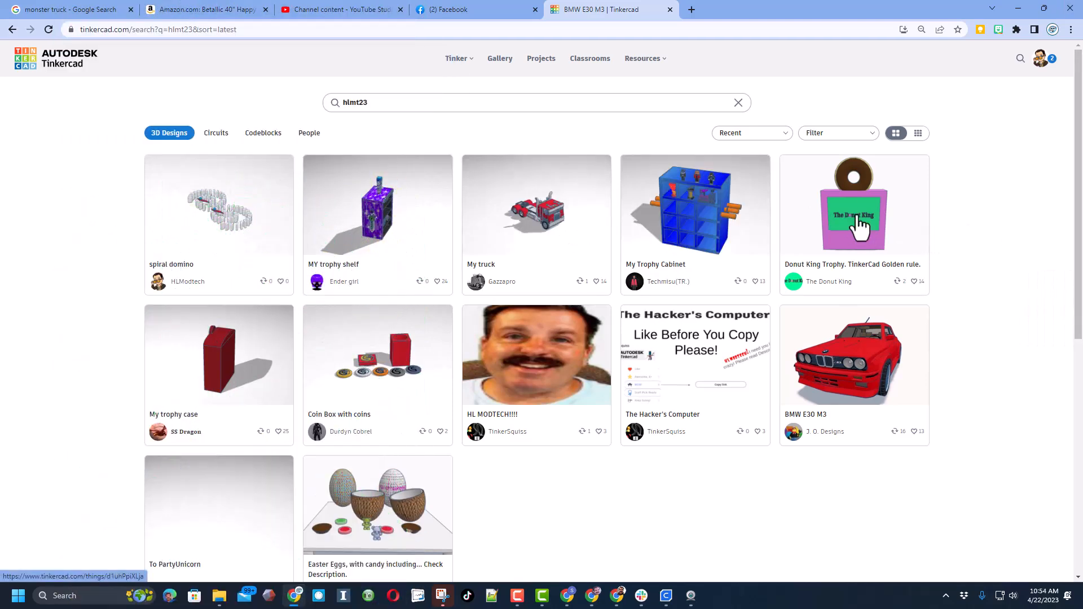
# Browse further results, including Donut King Trophy, and load more matching designs.
pyautogui.click(854, 205)
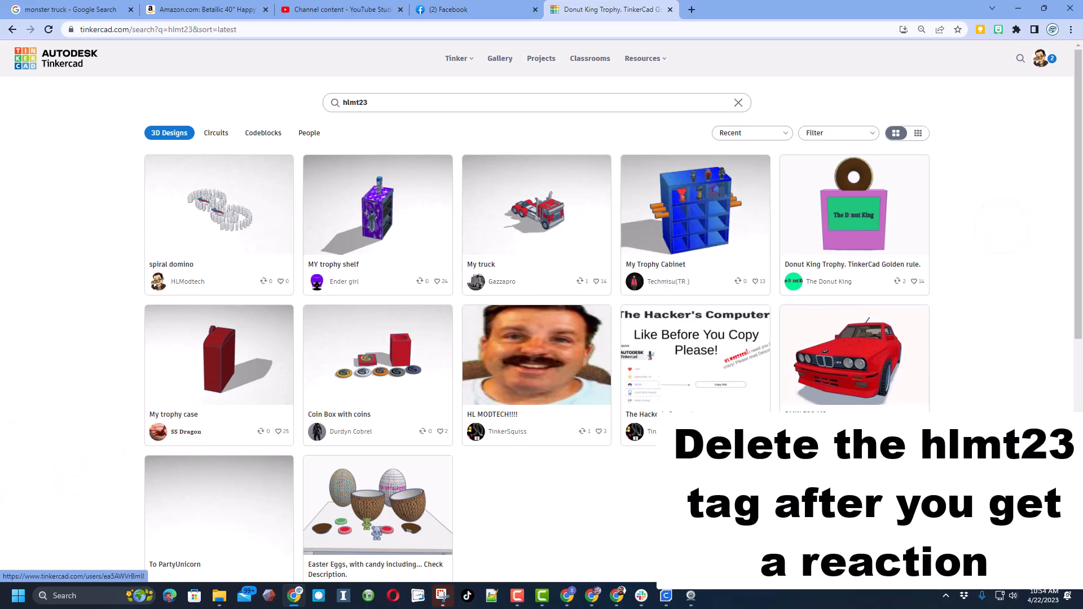
pyautogui.scroll(-3)
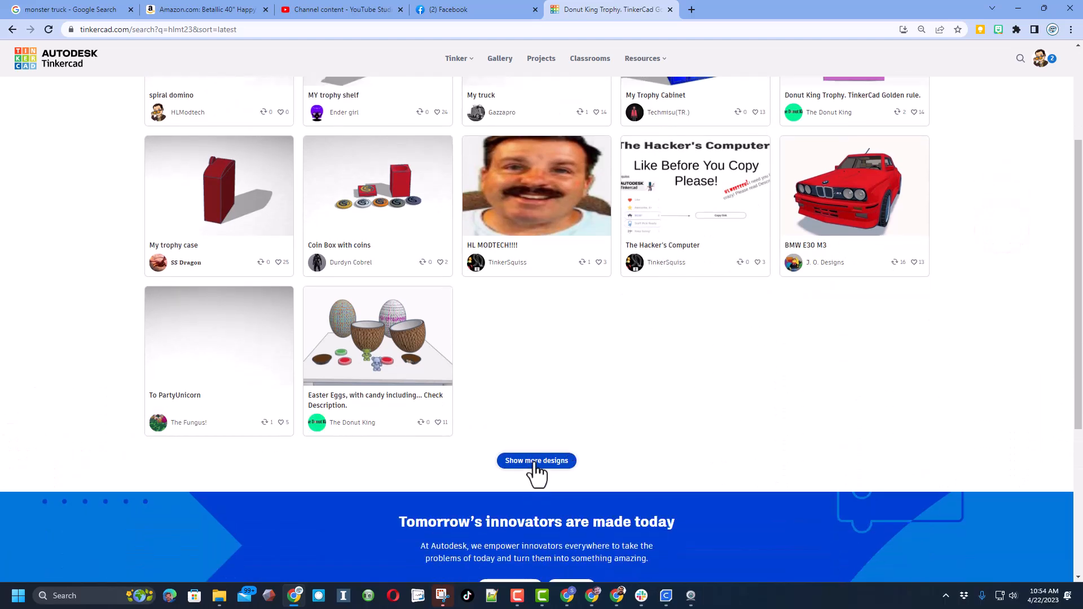
pyautogui.click(536, 461)
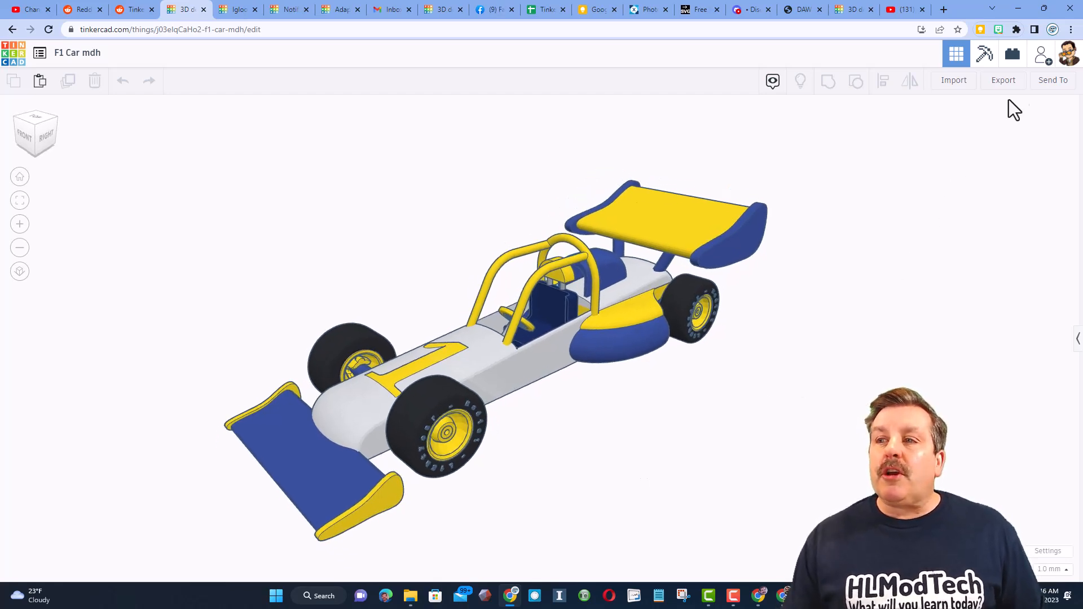
# Generate the F1 Car mdh collaboration link from Invite people and copy it.
pyautogui.click(1041, 54)
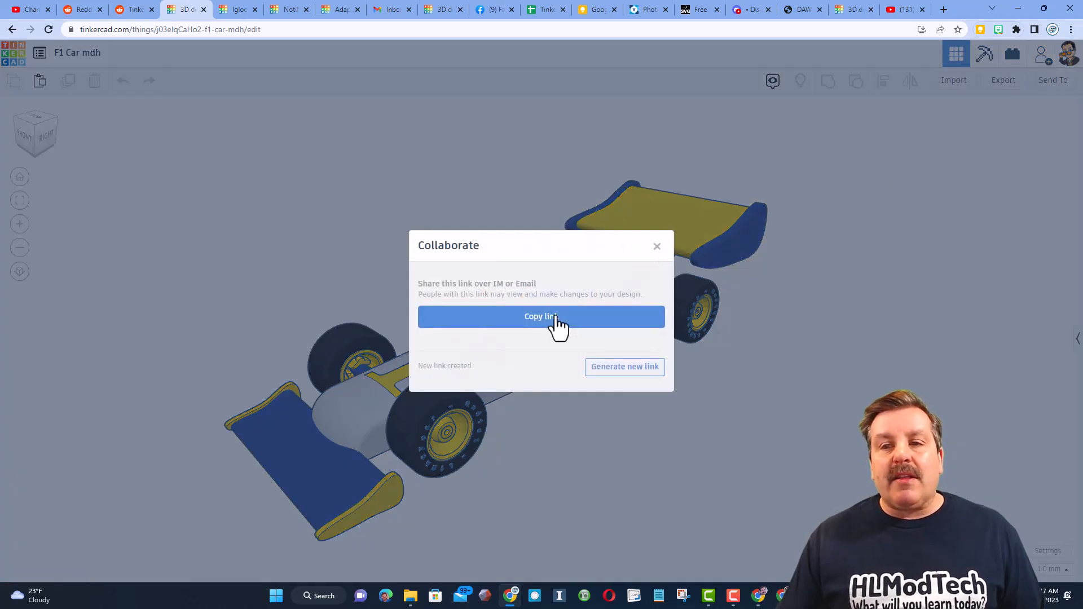
pyautogui.click(657, 246)
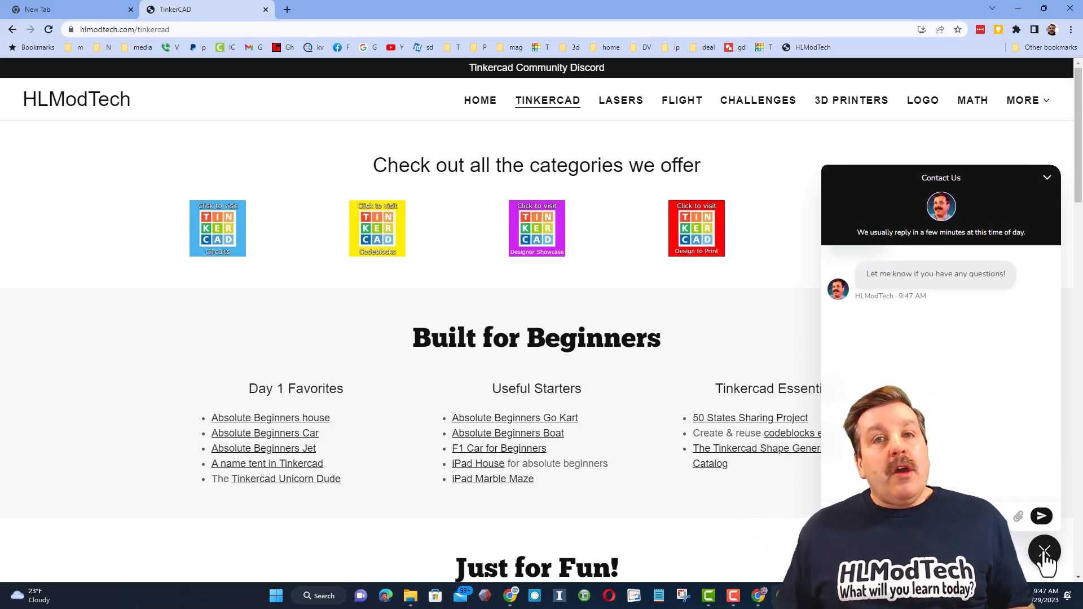
# Dismiss the chat widget and follow the Tinkercad Community Discord banner to its invite page.
pyautogui.click(1044, 552)
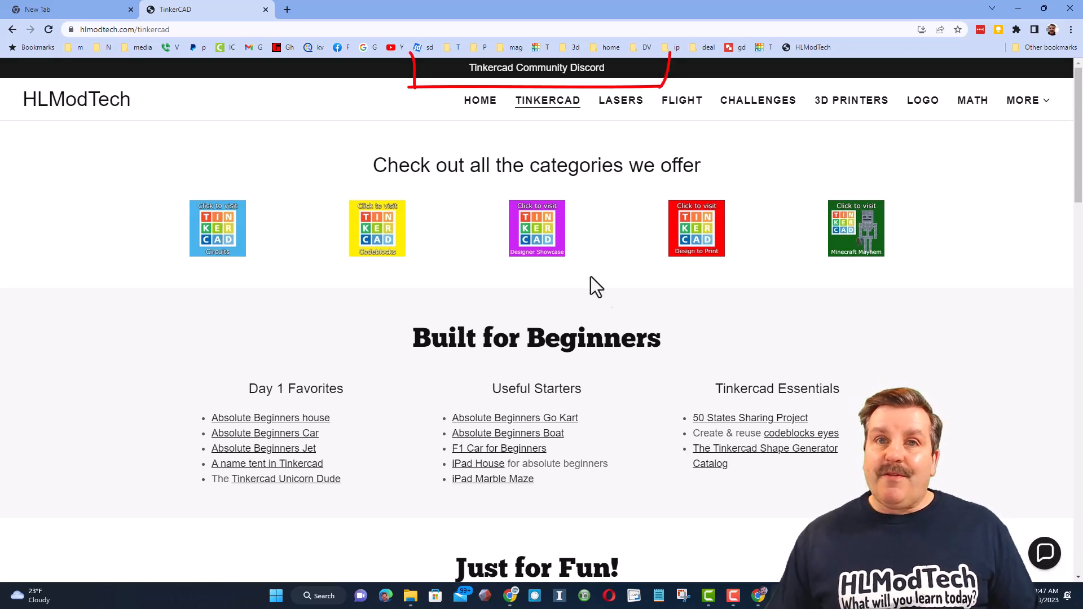
pyautogui.click(535, 68)
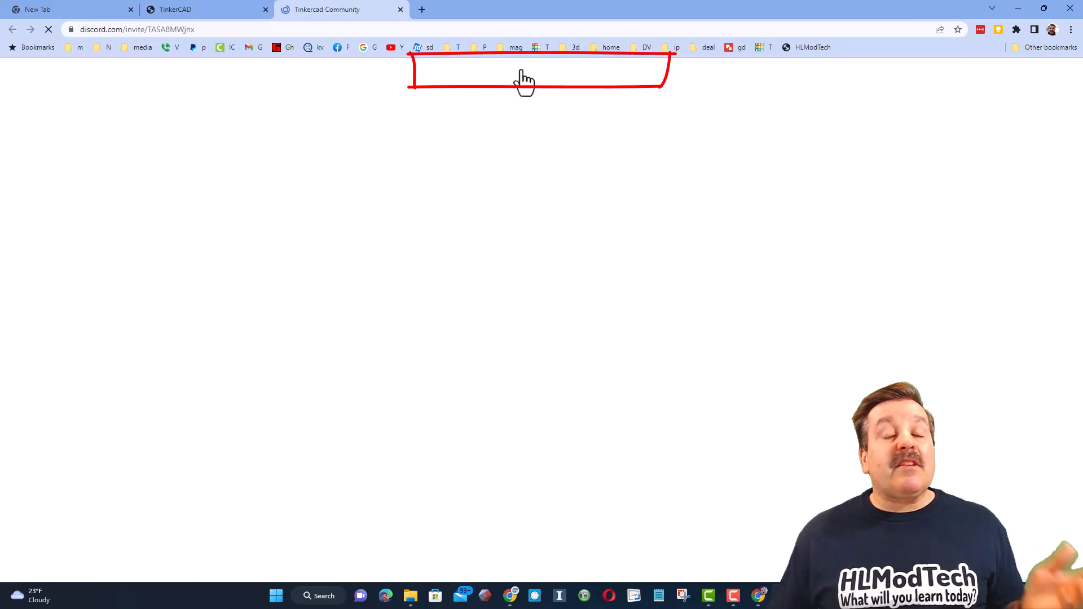